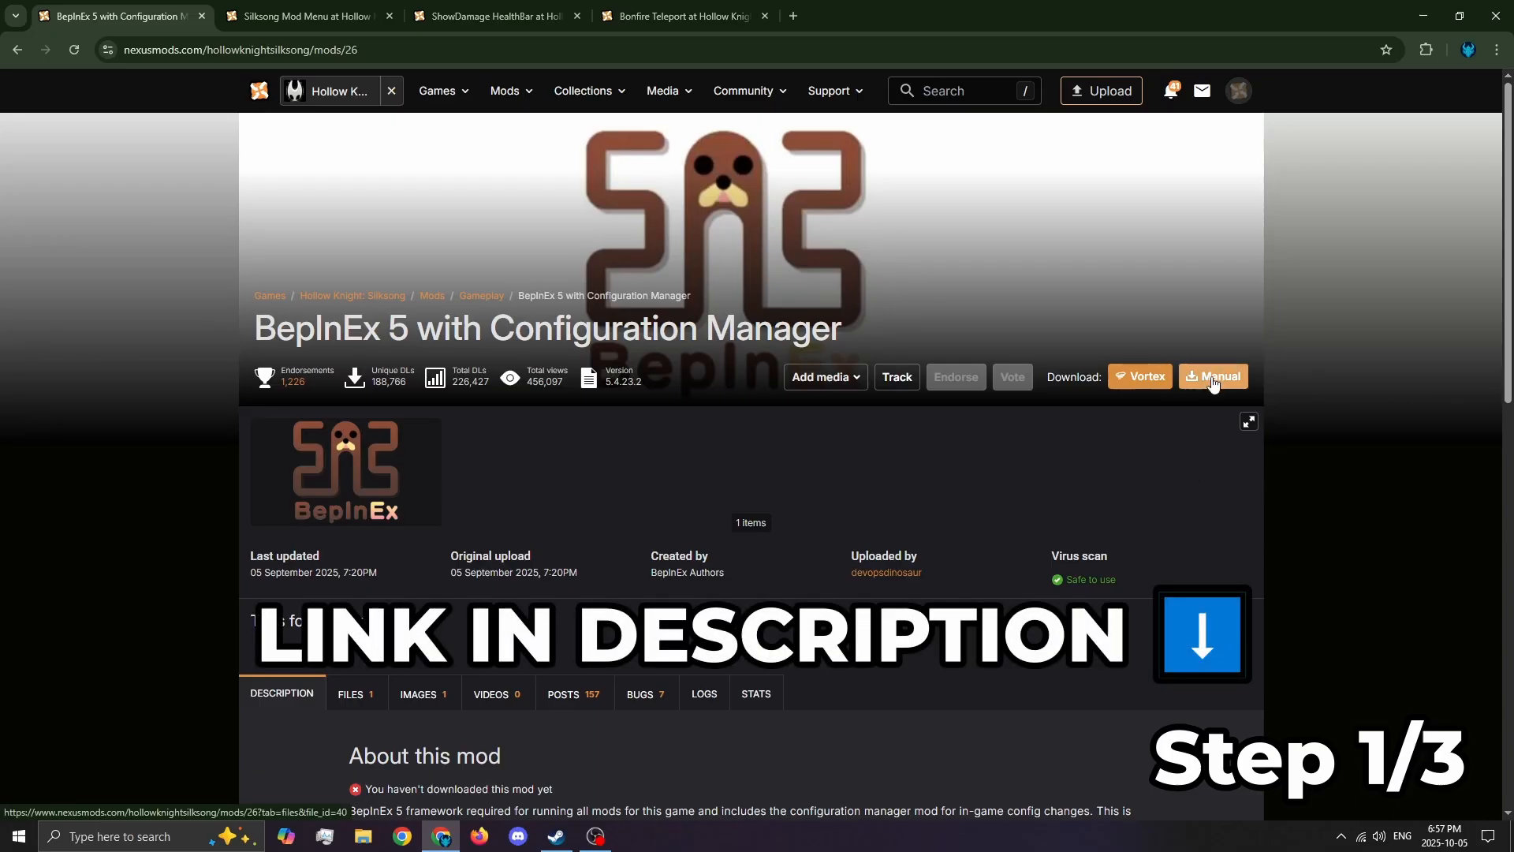
Start the manual download of the BepInEx 5 with Configuration Manager files.
{"action": "left_click", "coordinate": [1219, 377]}
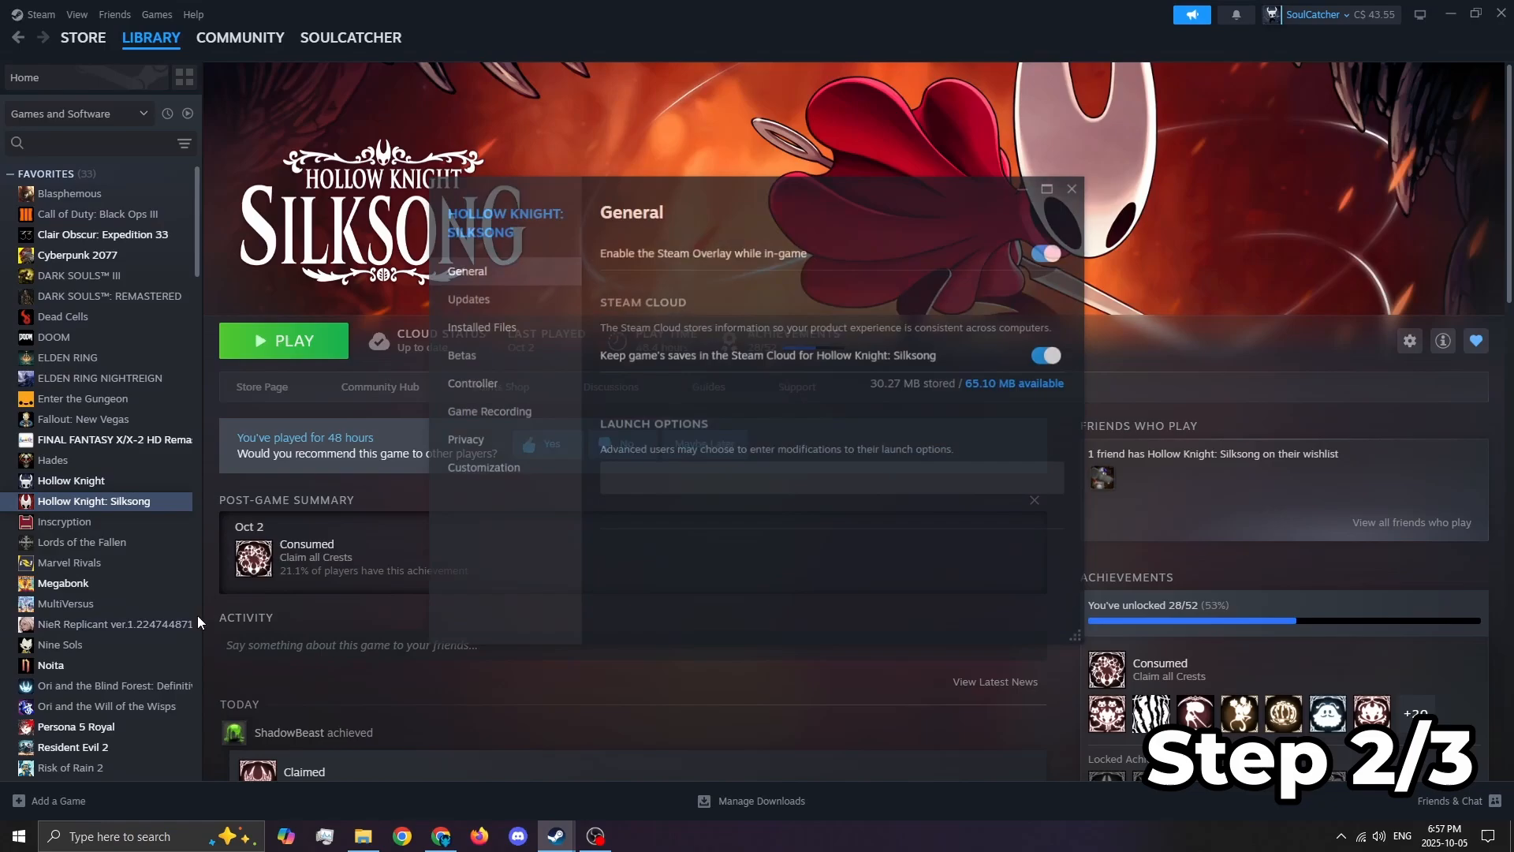
Browse Silksong's Installed Files to reach the game folder on disk.
{"action": "left_click", "coordinate": [481, 326]}
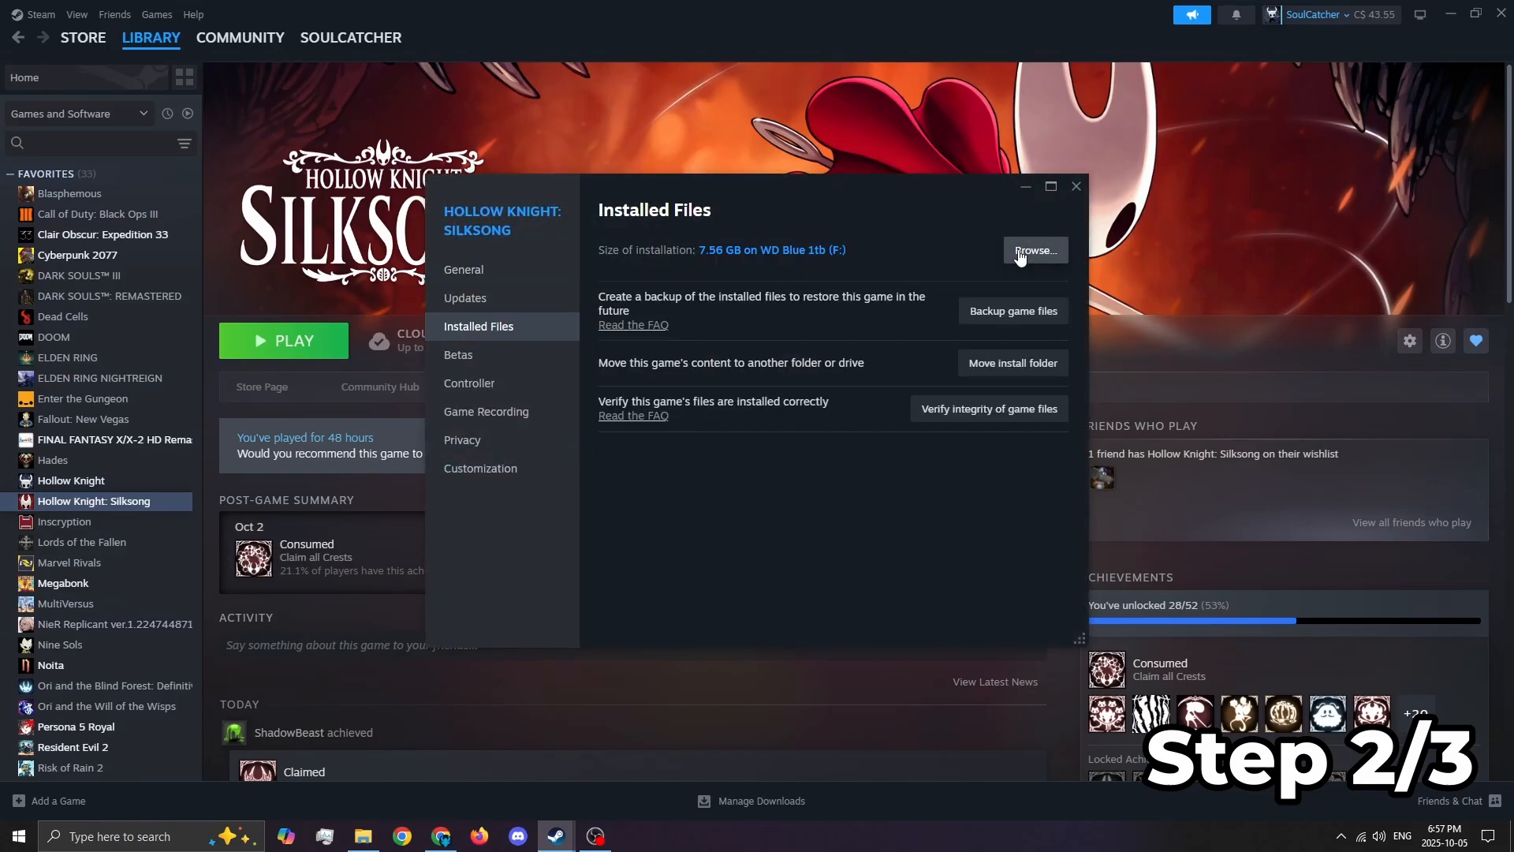
{"action": "left_click", "coordinate": [1033, 250]}
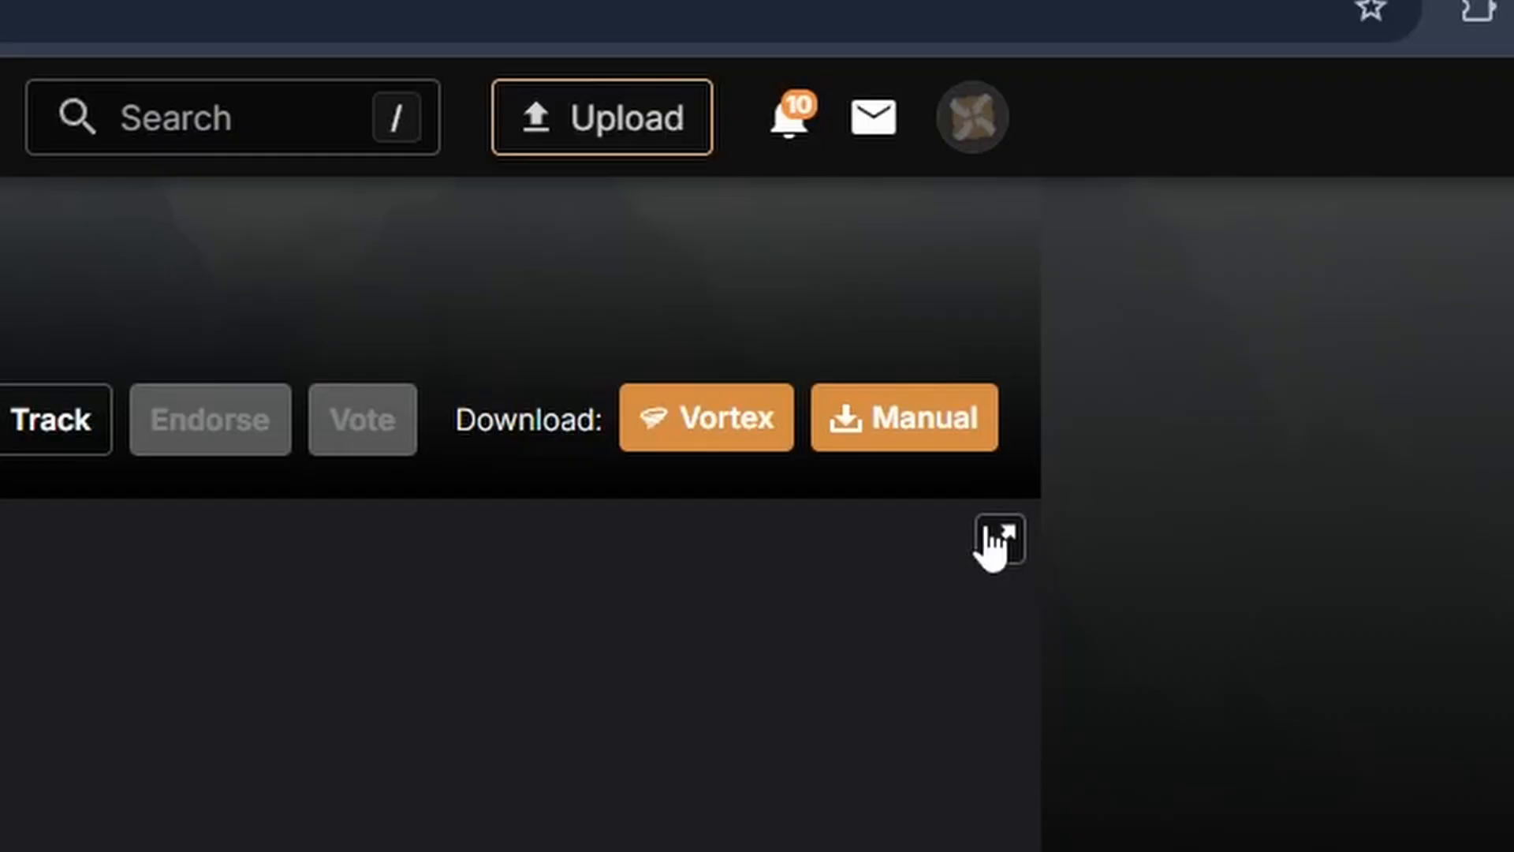
Download the Silksong Customizer file via Manual download, past the required-files notice, as a Slow download.
{"action": "left_click", "coordinate": [904, 416]}
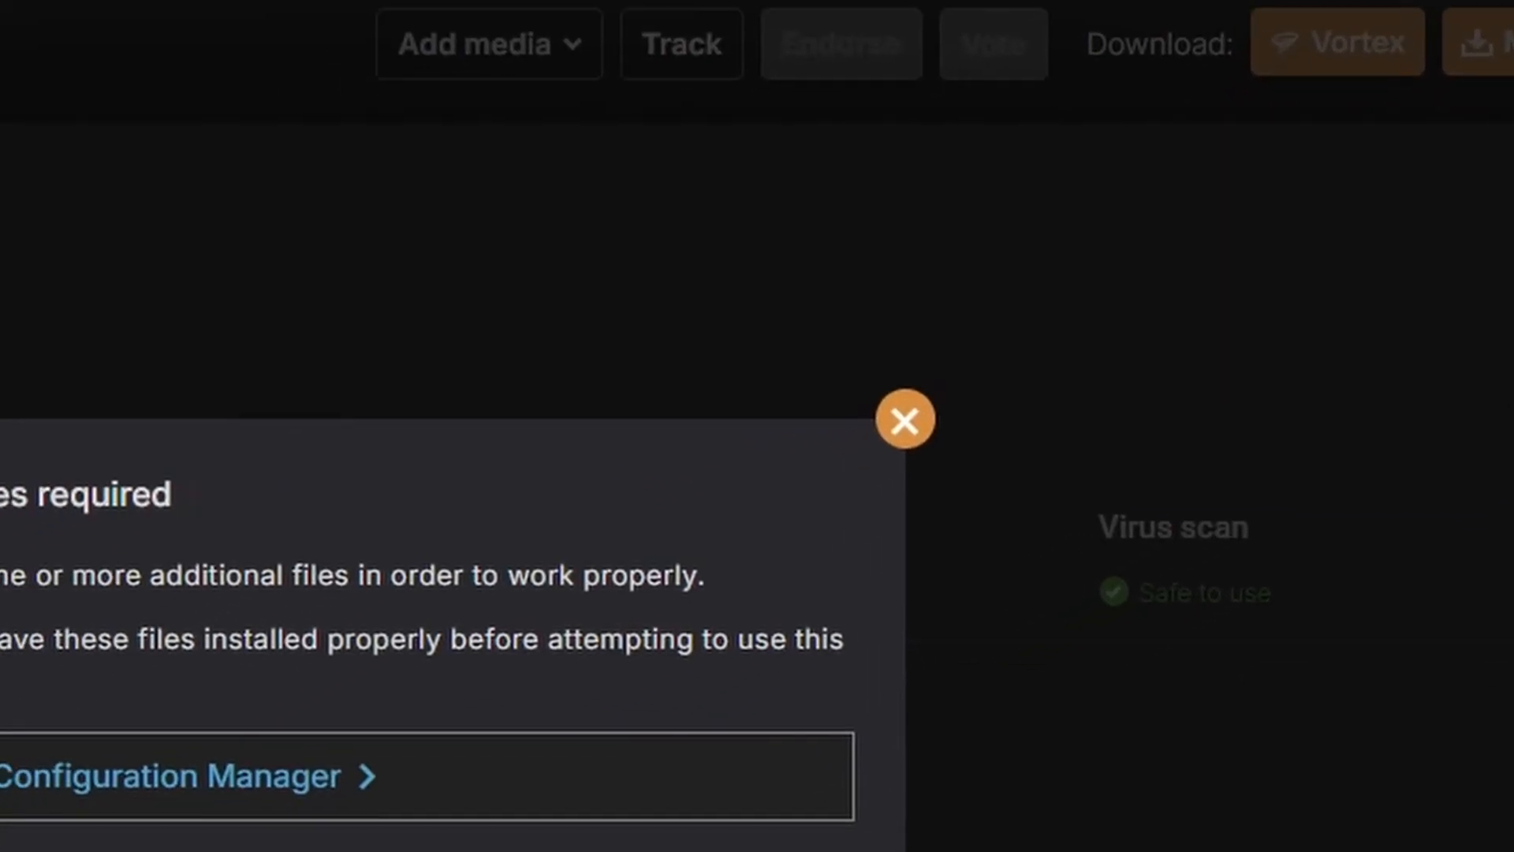
{"action": "left_click", "coordinate": [903, 419]}
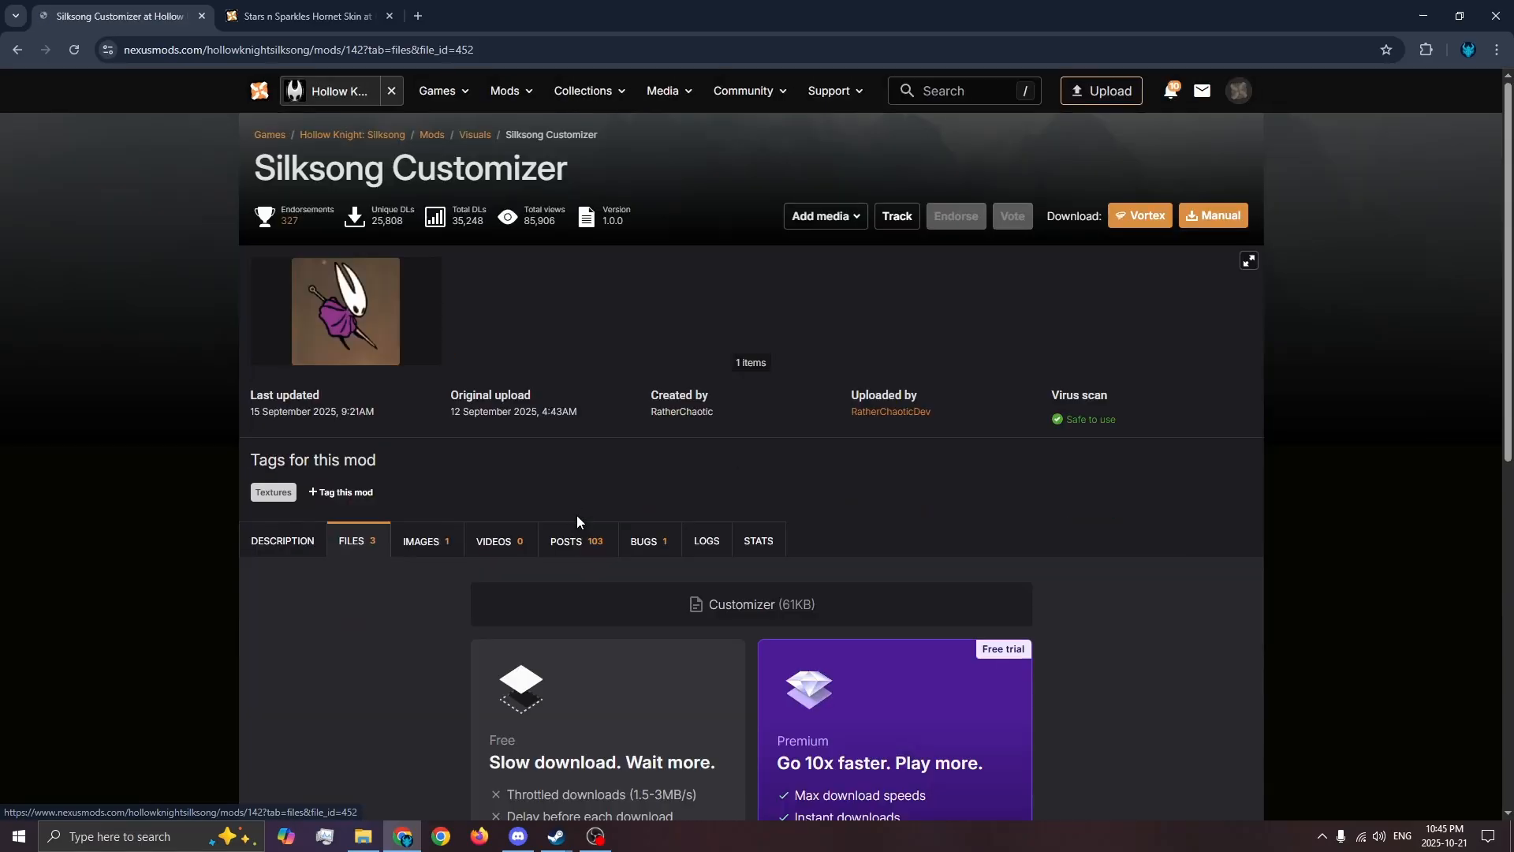
{"action": "left_click", "coordinate": [1212, 216]}
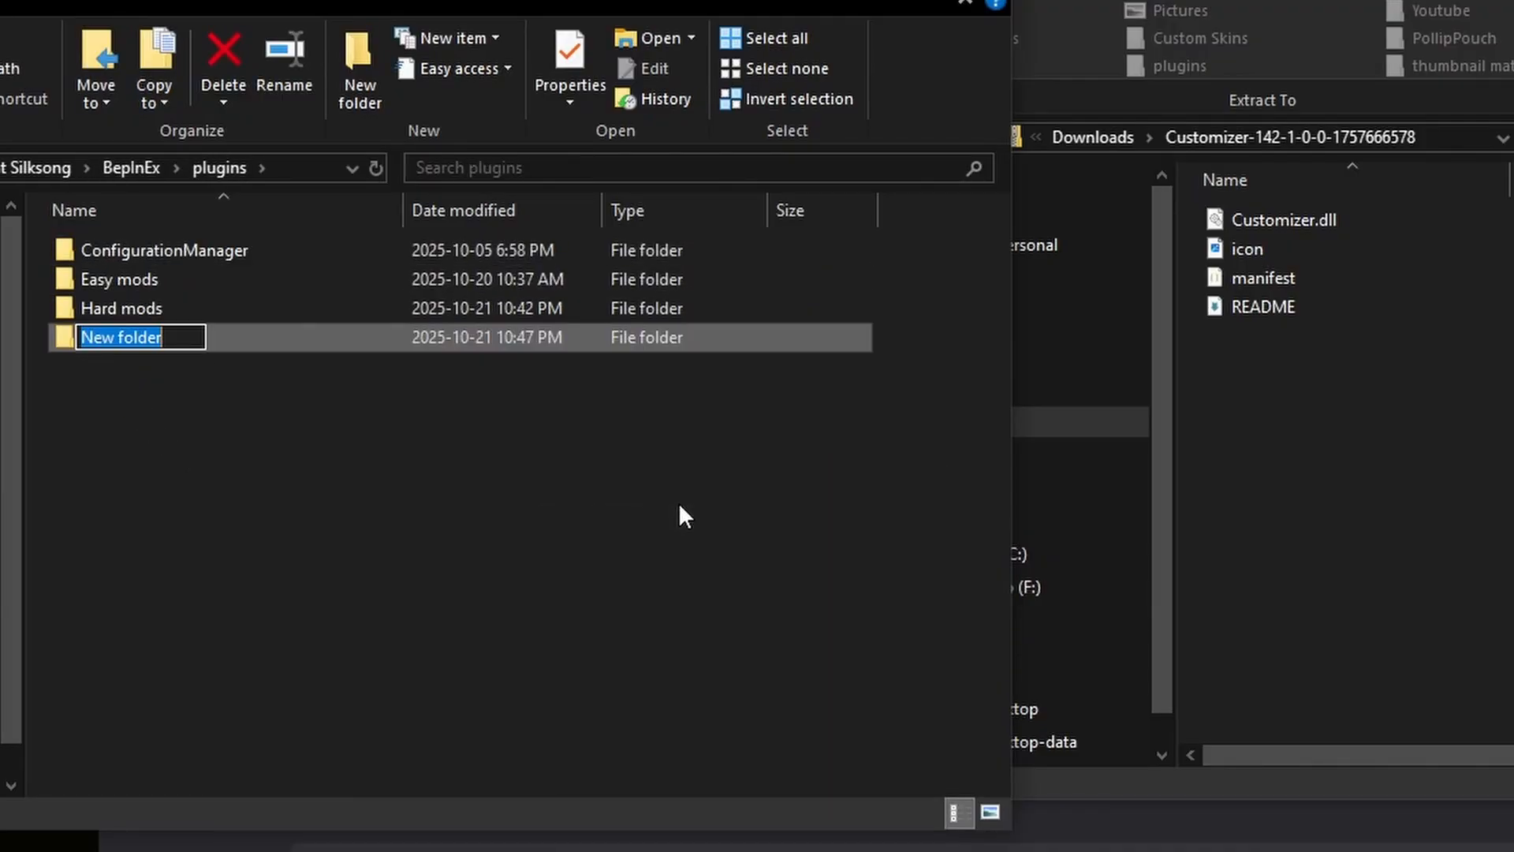
Name the new plugins folder Customizer and select the extracted Customizer.dll.
{"action": "type", "text": "Customizer"}
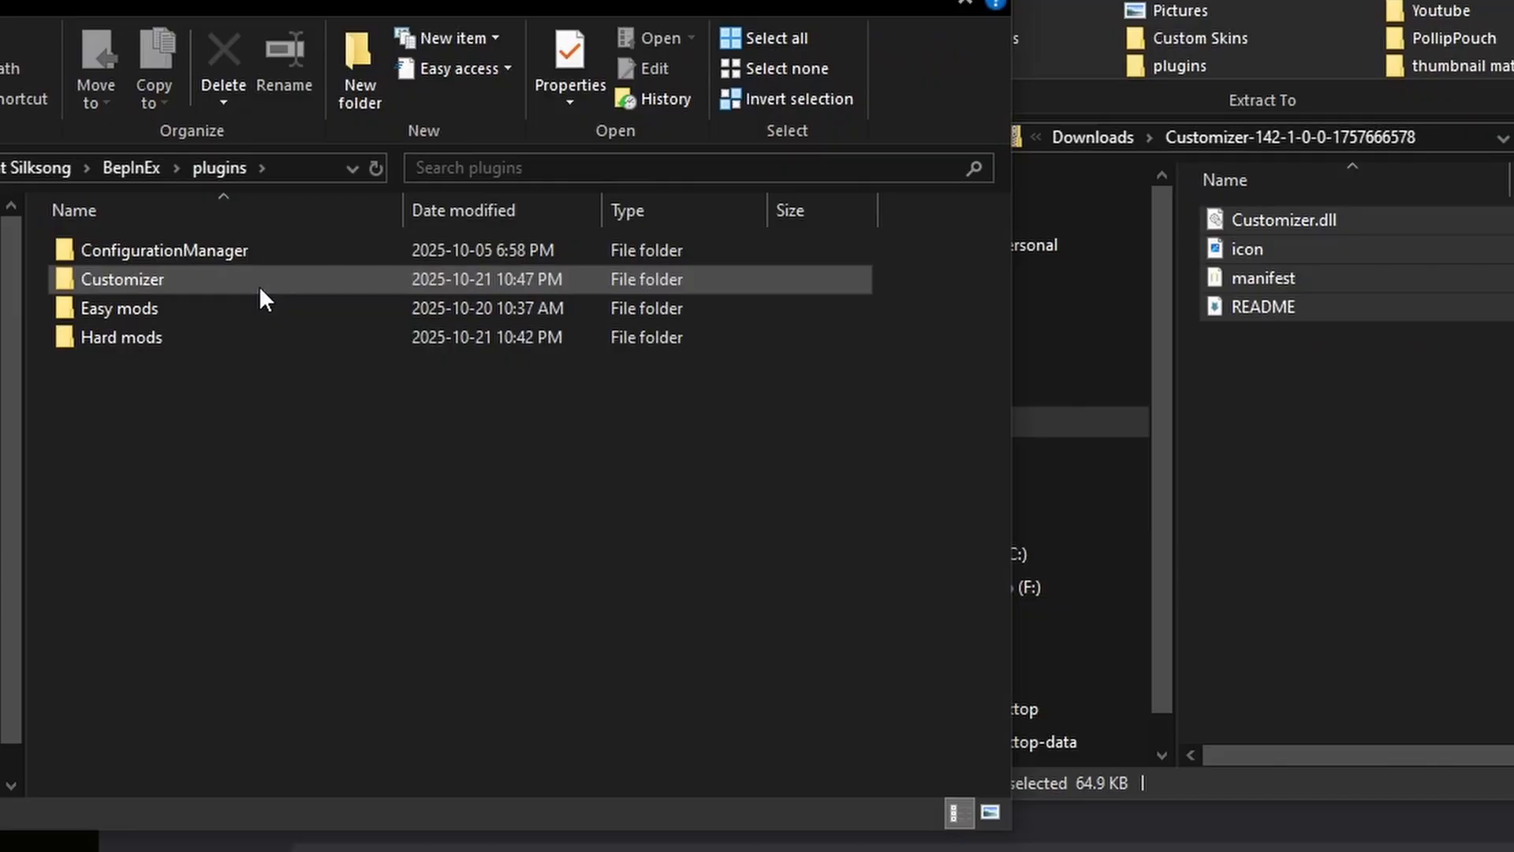
{"action": "left_click", "coordinate": [440, 836]}
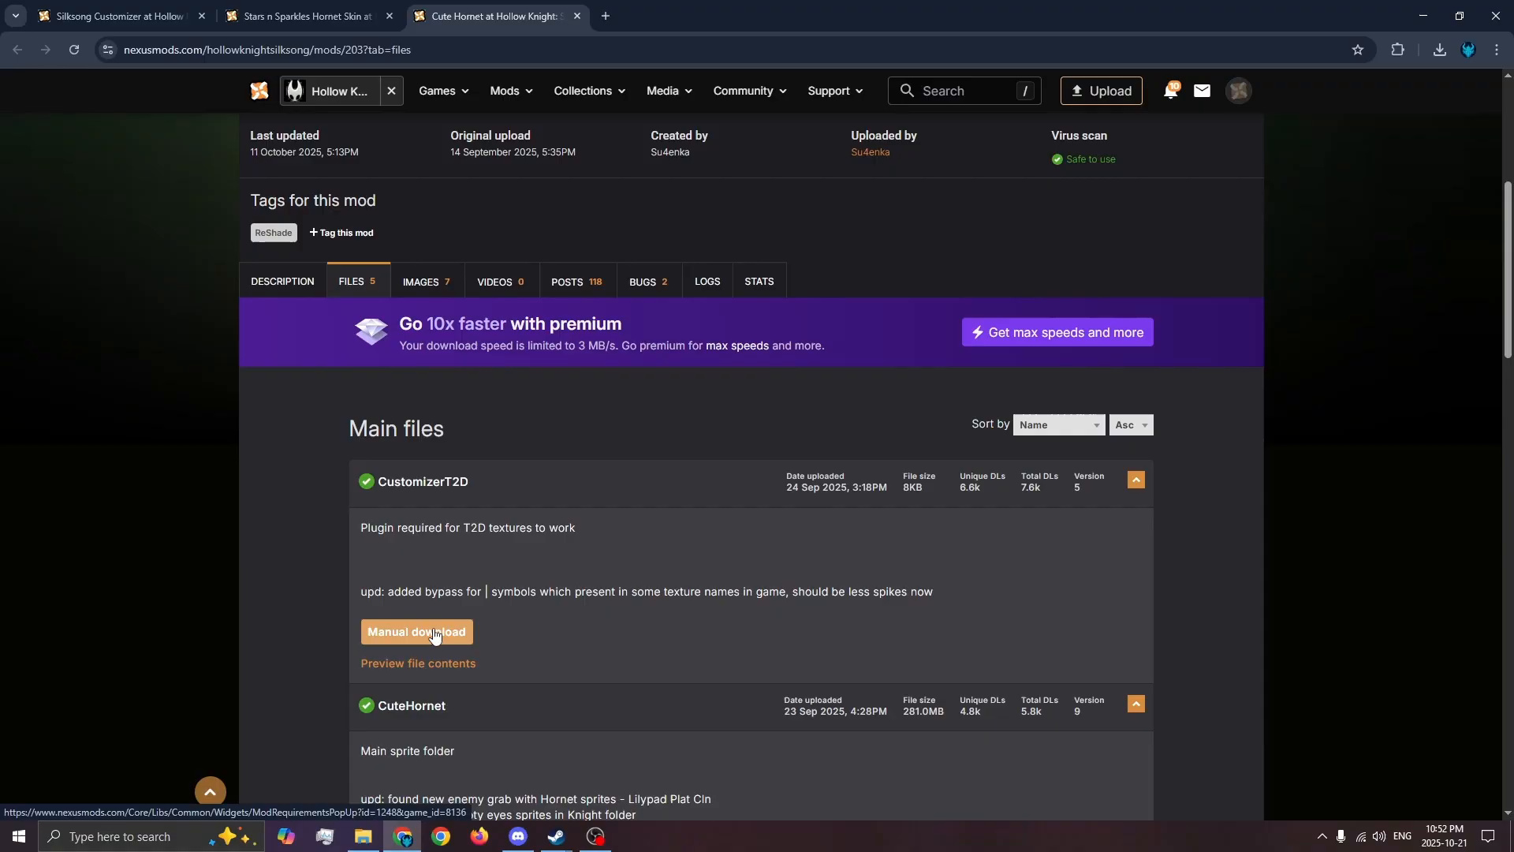
Download the CustomizerT2D main file, confirming the required-files popup.
{"action": "left_click", "coordinate": [416, 631]}
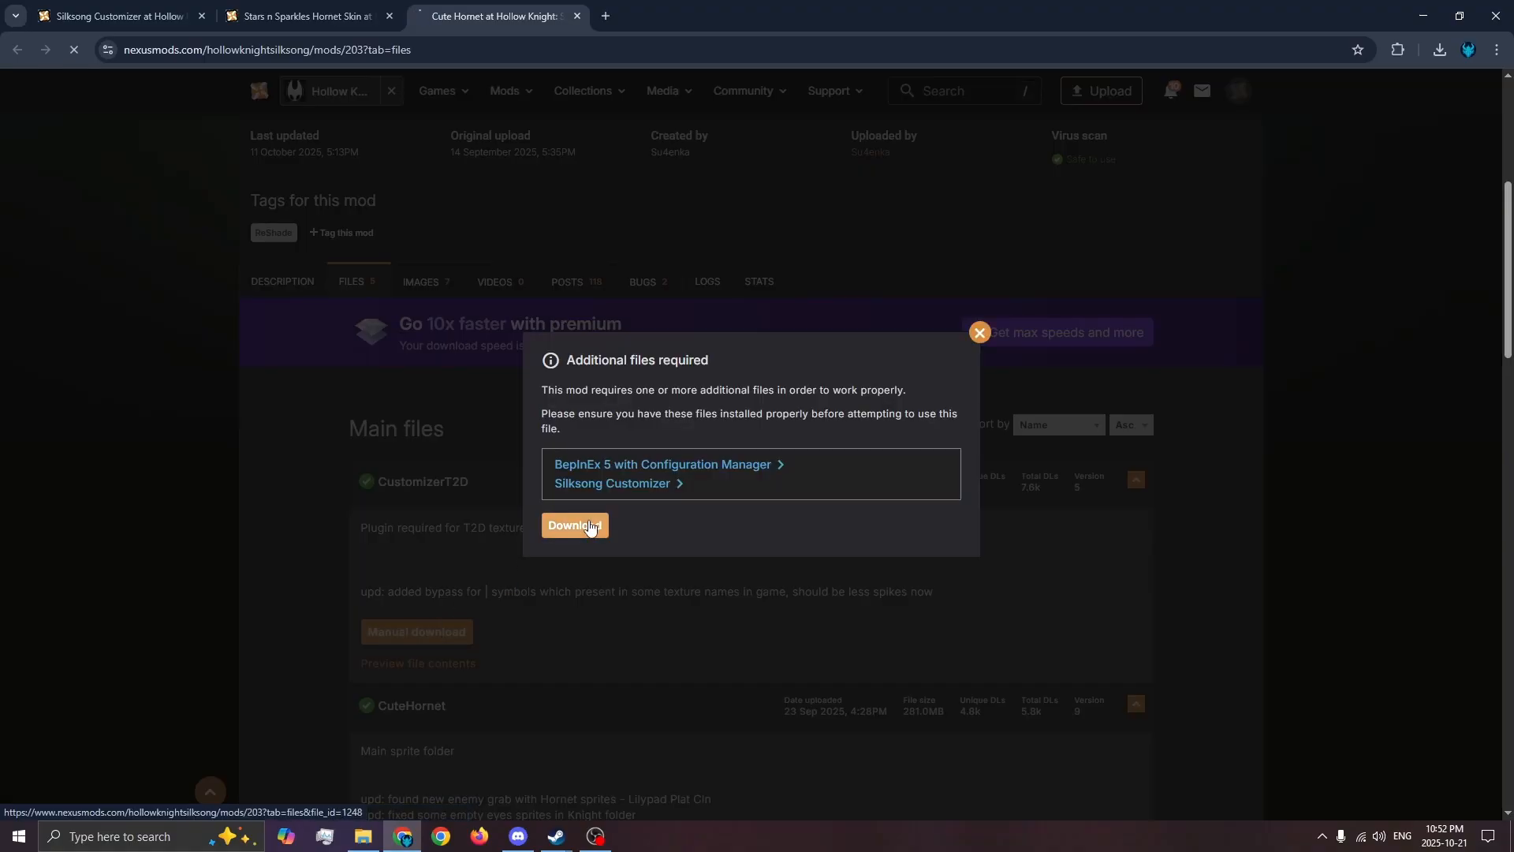
{"action": "left_click", "coordinate": [573, 526]}
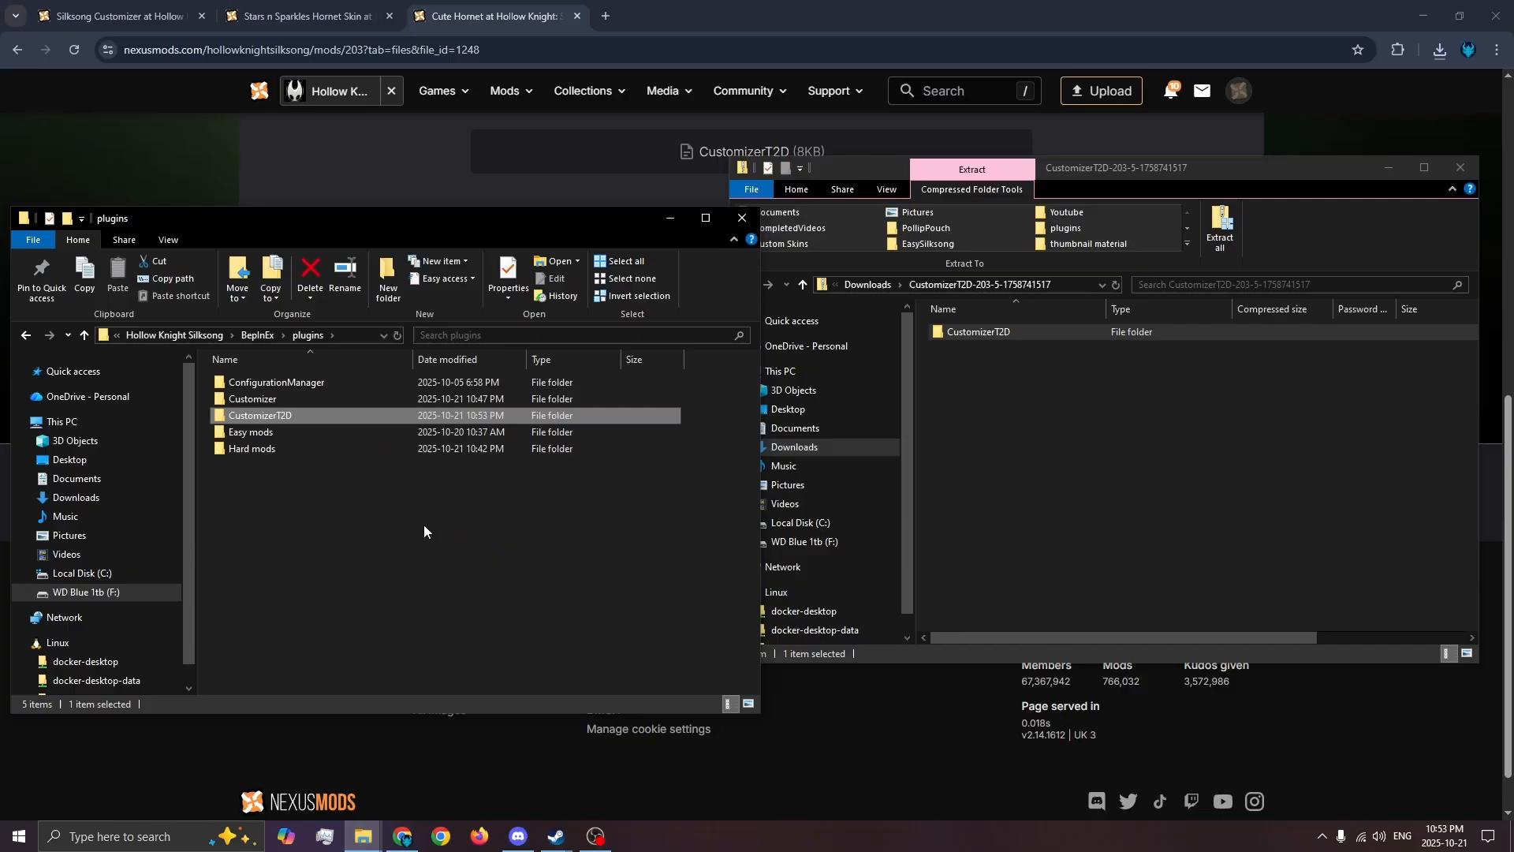
{"action": "mouse_move", "coordinate": [524, 522]}
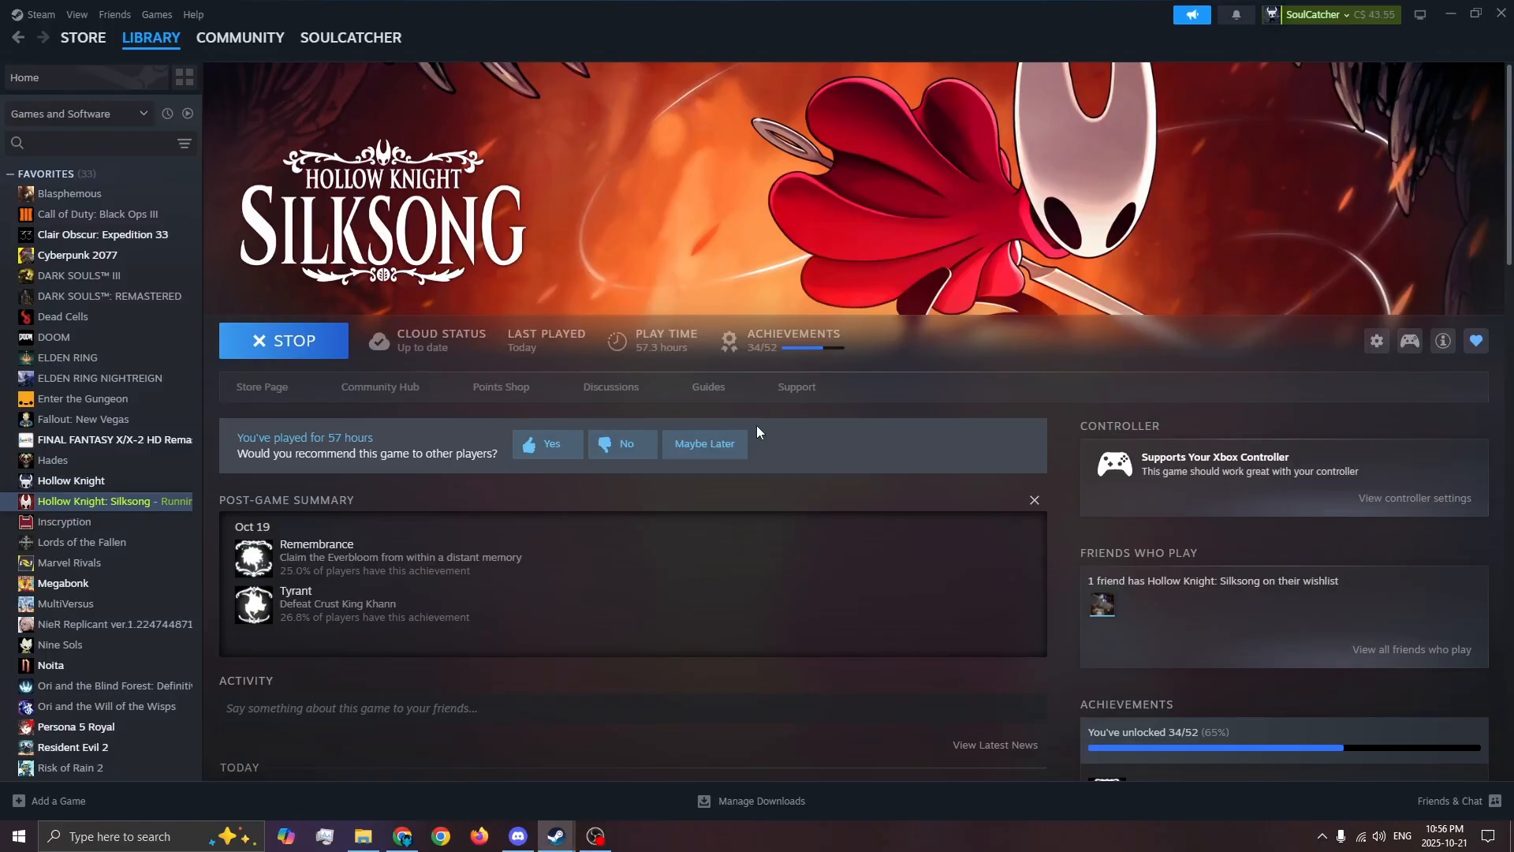
Inside Hollow Knight Silksong_Data\Mods\Customizer, create a folder named StarsNSparkles.
{"action": "left_click", "coordinate": [362, 836]}
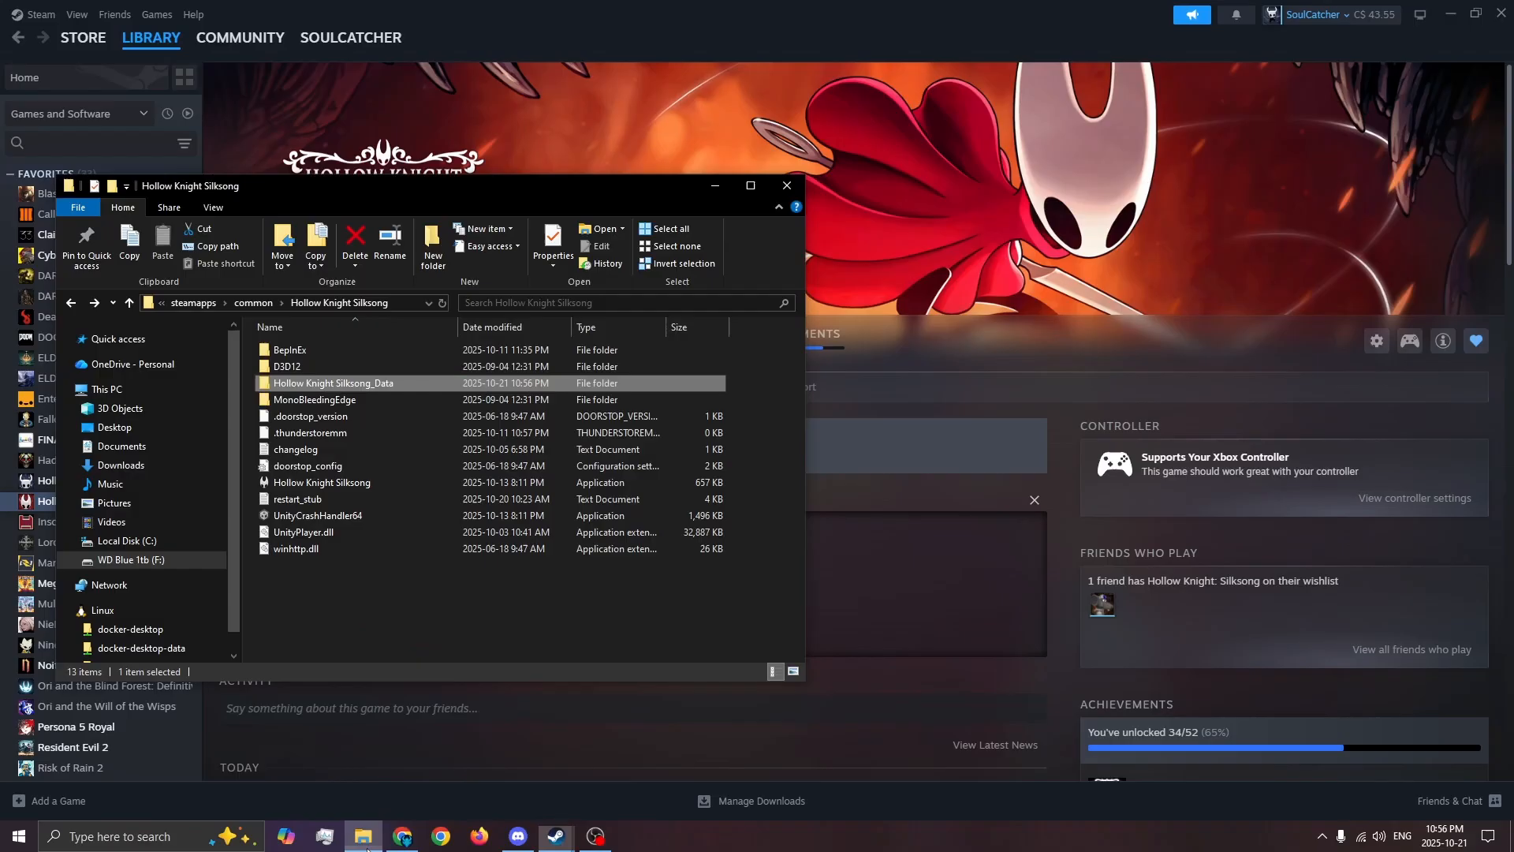
{"action": "double_click", "coordinate": [333, 382]}
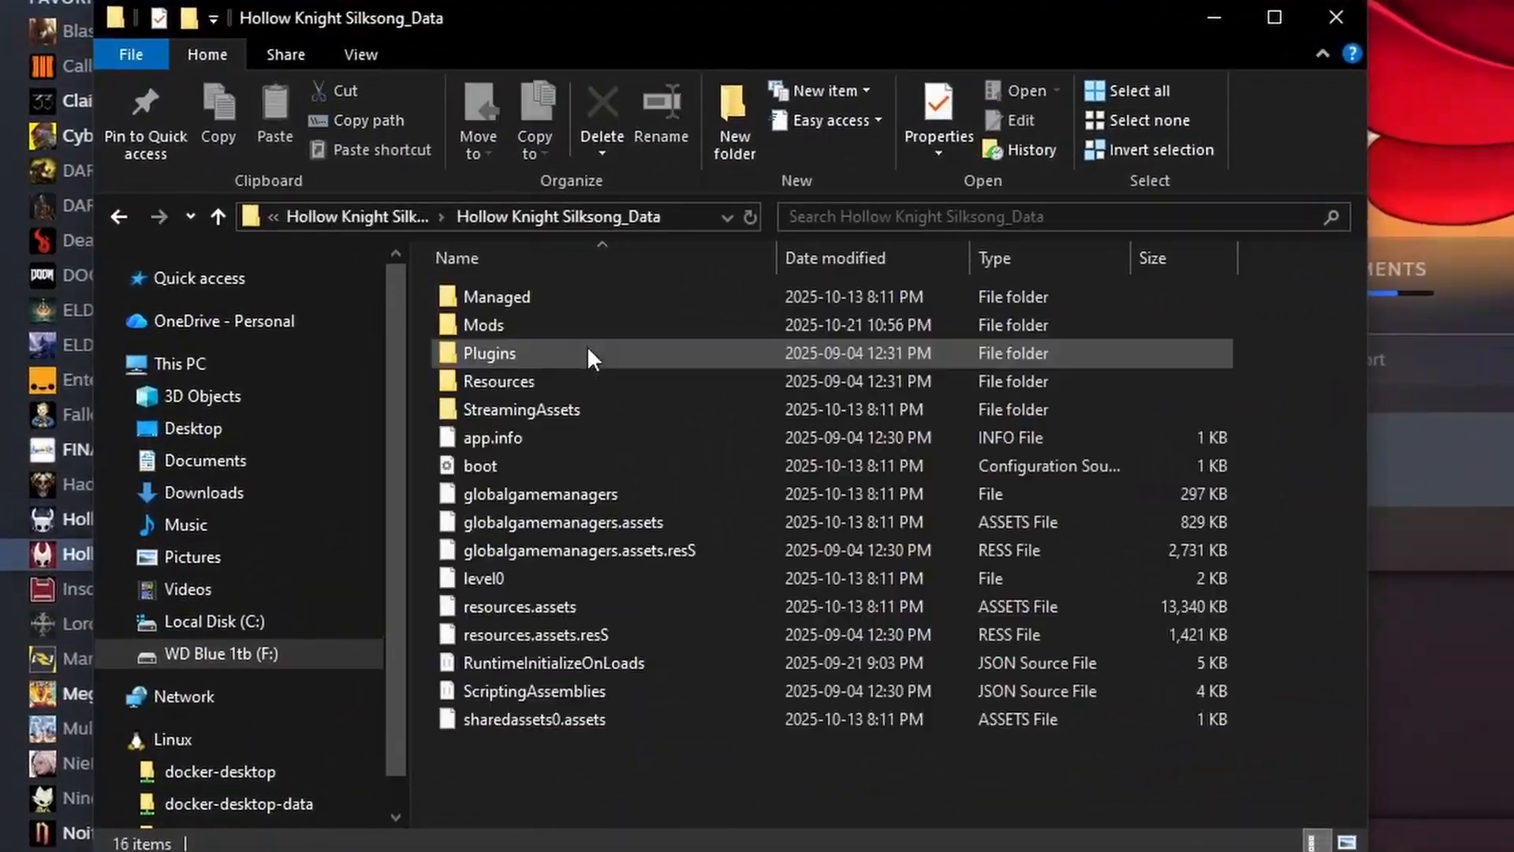
{"action": "mouse_move", "coordinate": [575, 325]}
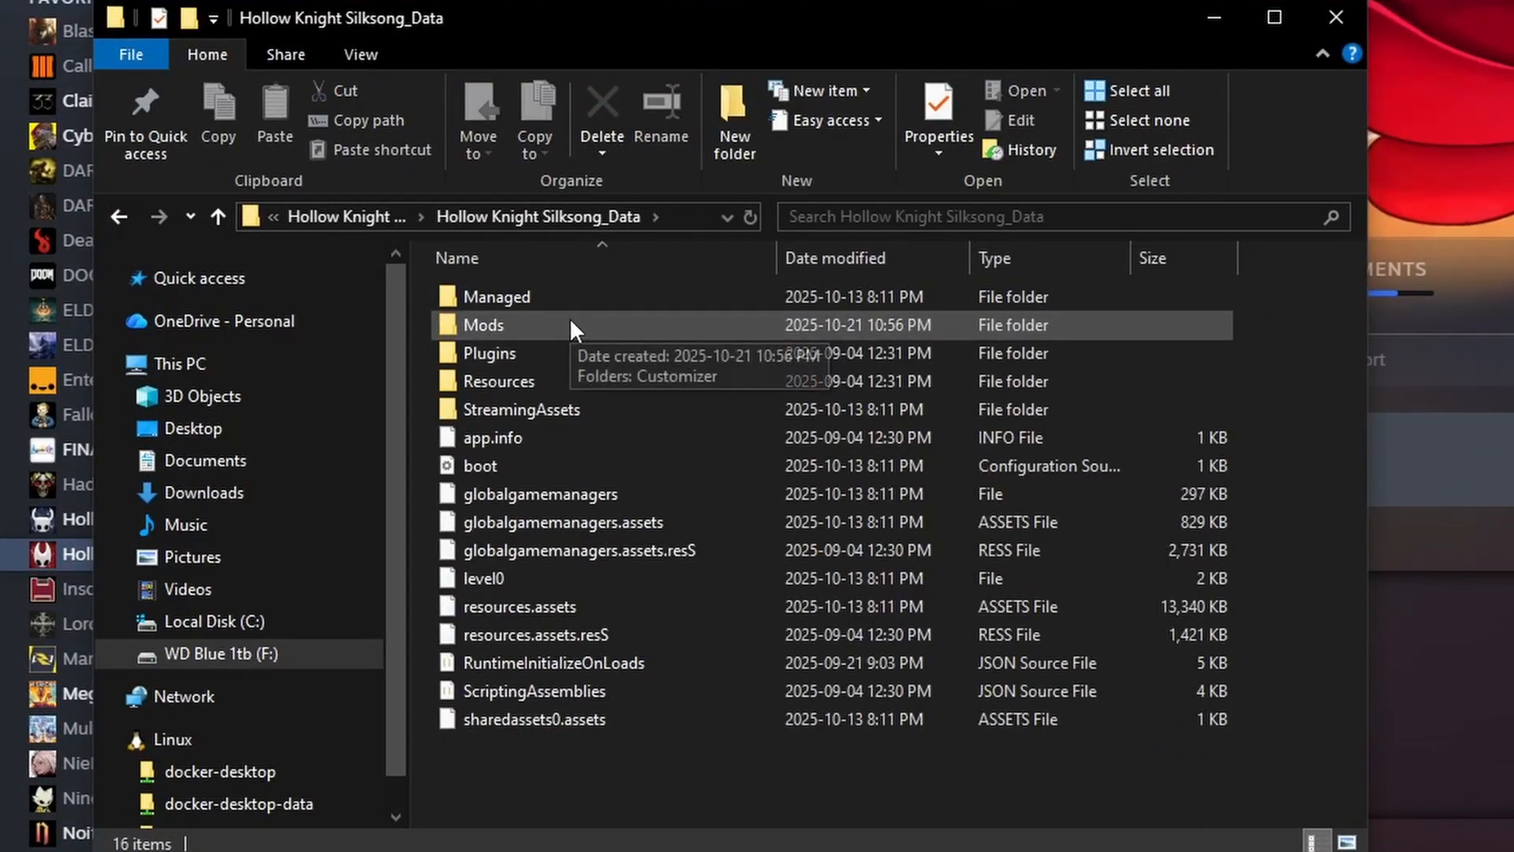
{"action": "double_click", "coordinate": [482, 325]}
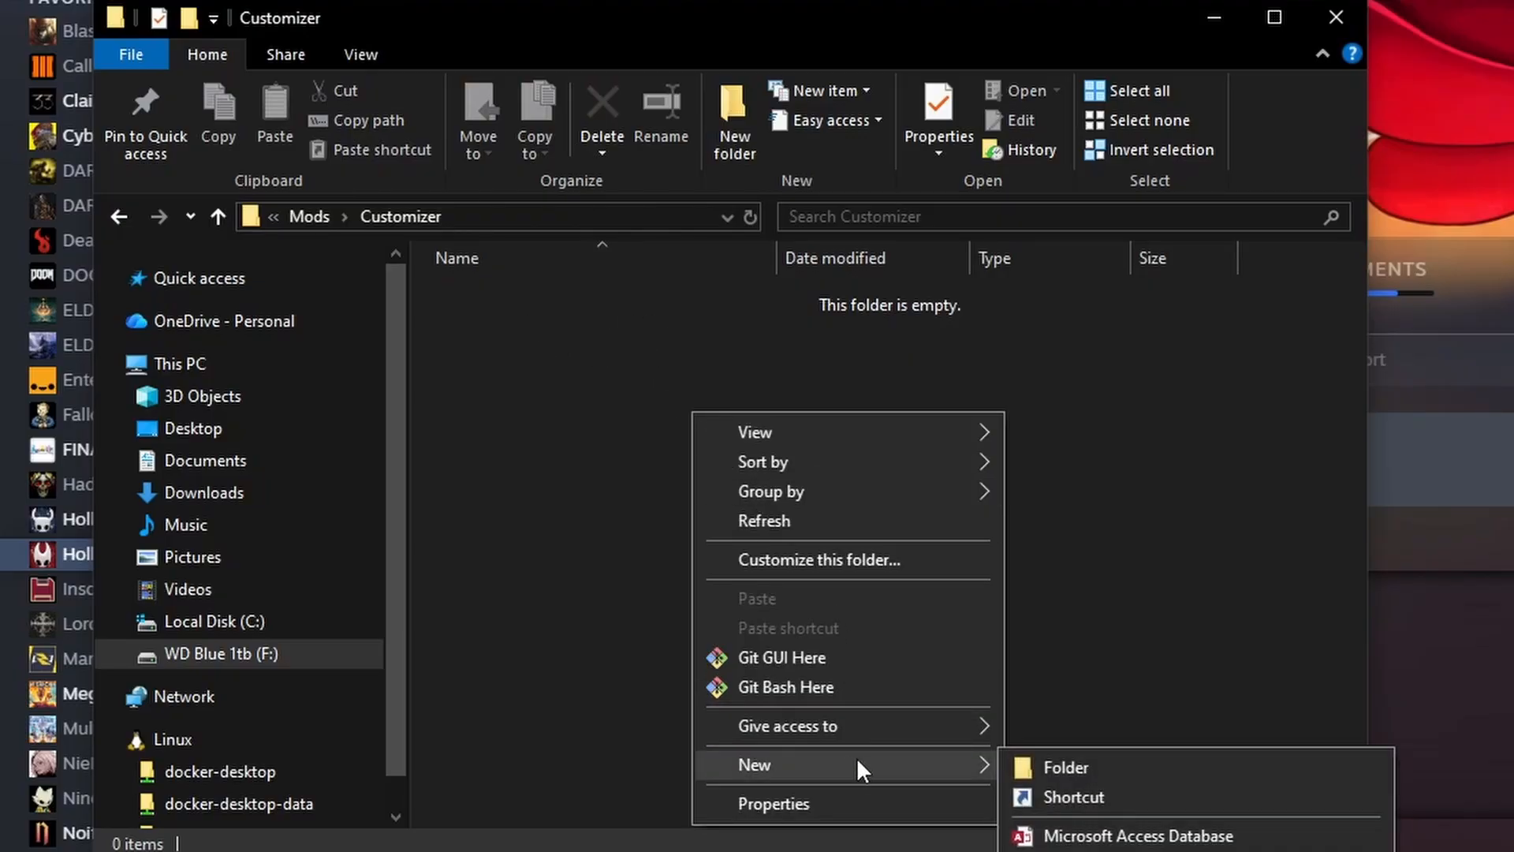
{"action": "left_click", "coordinate": [1065, 767]}
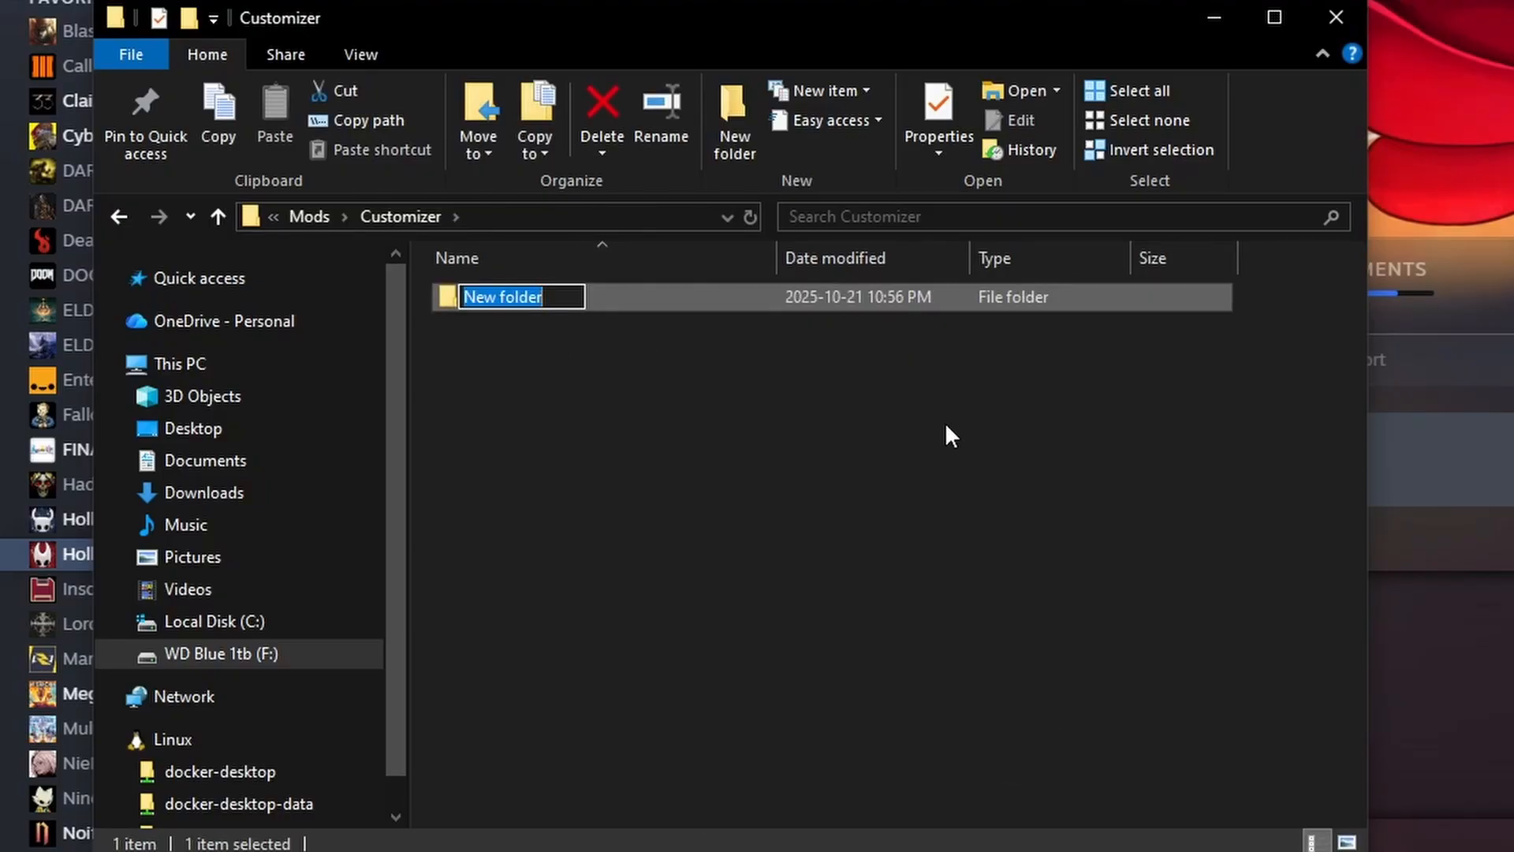
{"action": "type", "text": "StarsNSparkles"}
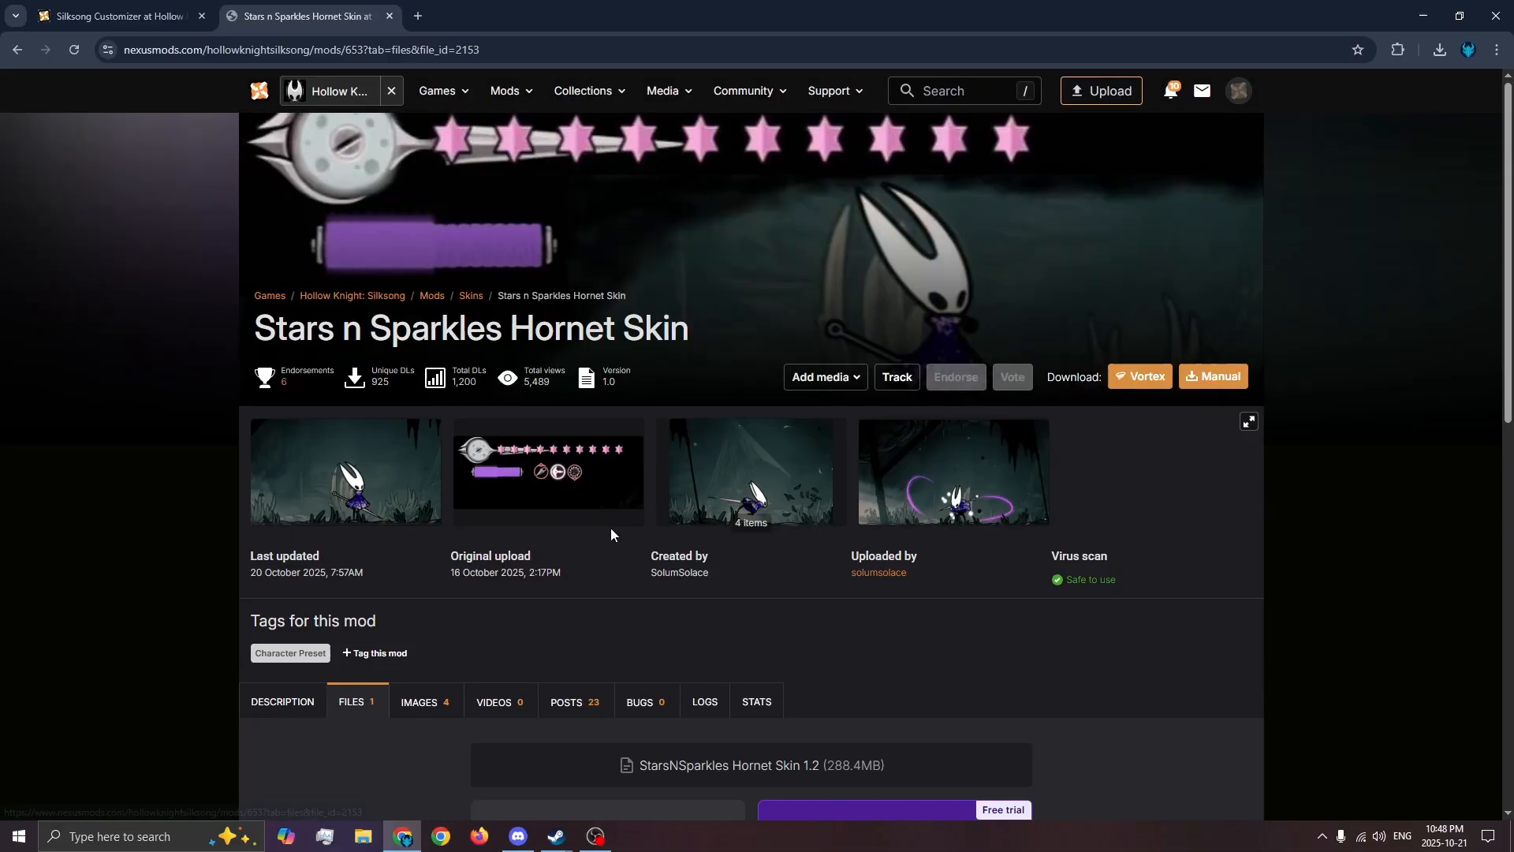
Download the StarsNSparkles Hornet Skin 1.2 file as a Slow download.
{"action": "left_click", "coordinate": [1213, 376]}
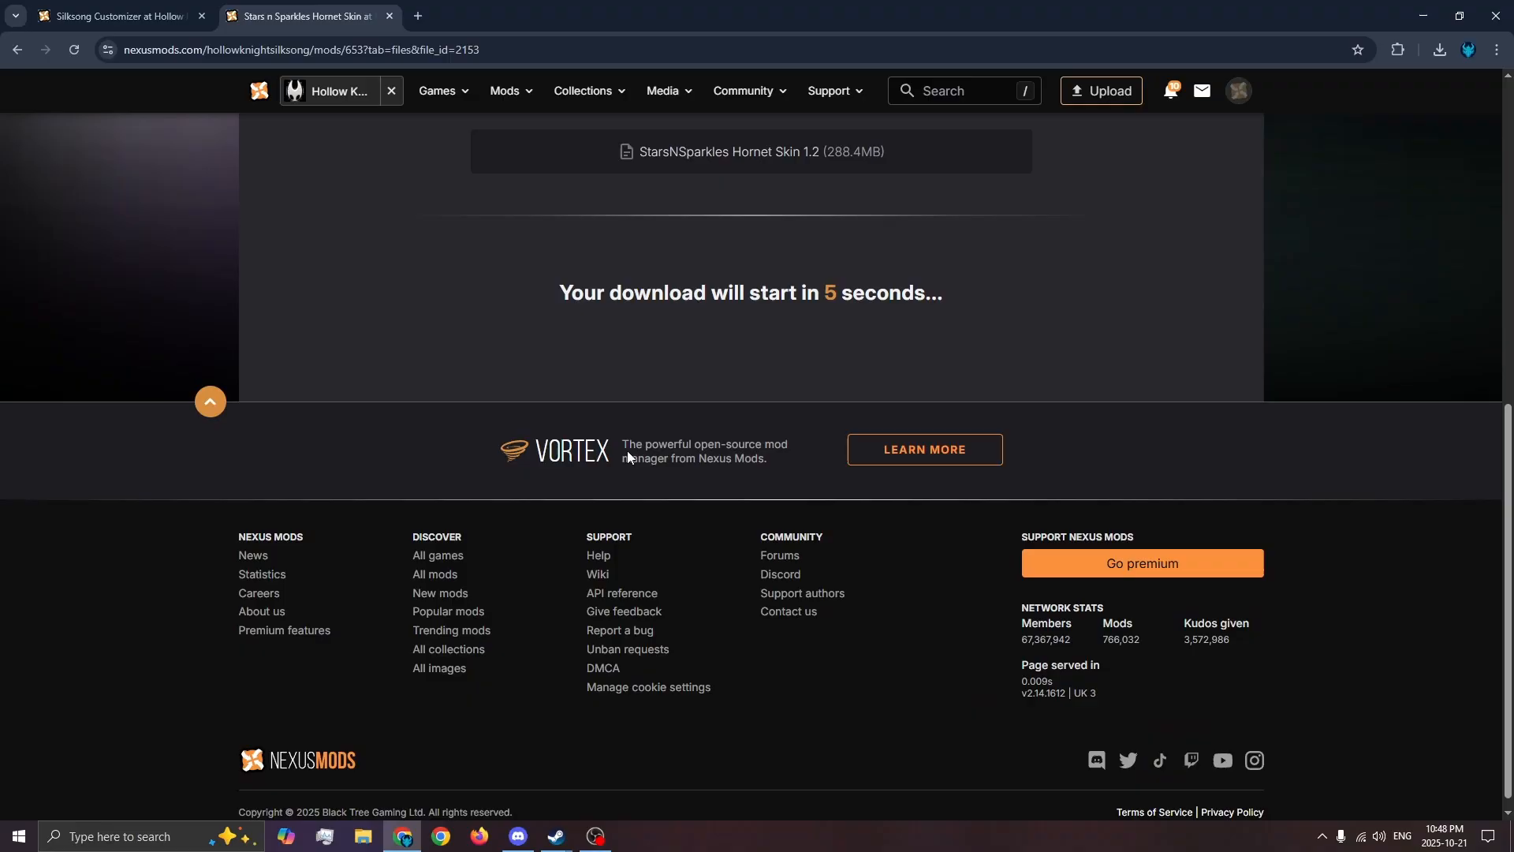
{"action": "left_click", "coordinate": [1439, 49]}
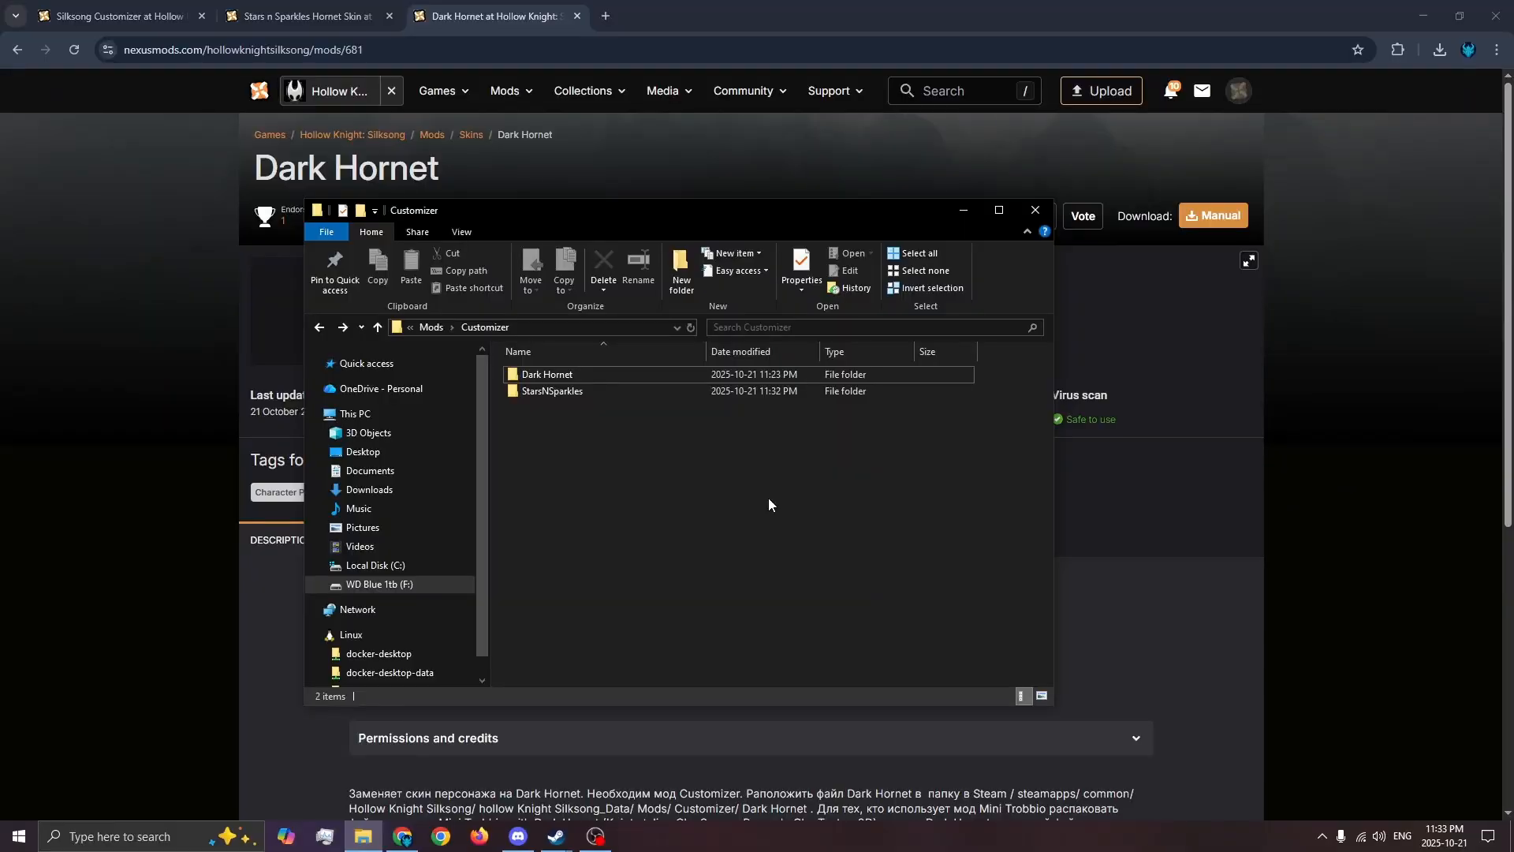
Open the StarsNSparkles folder under Mods\Customizer to view its extracted contents.
{"action": "left_click", "coordinate": [548, 375]}
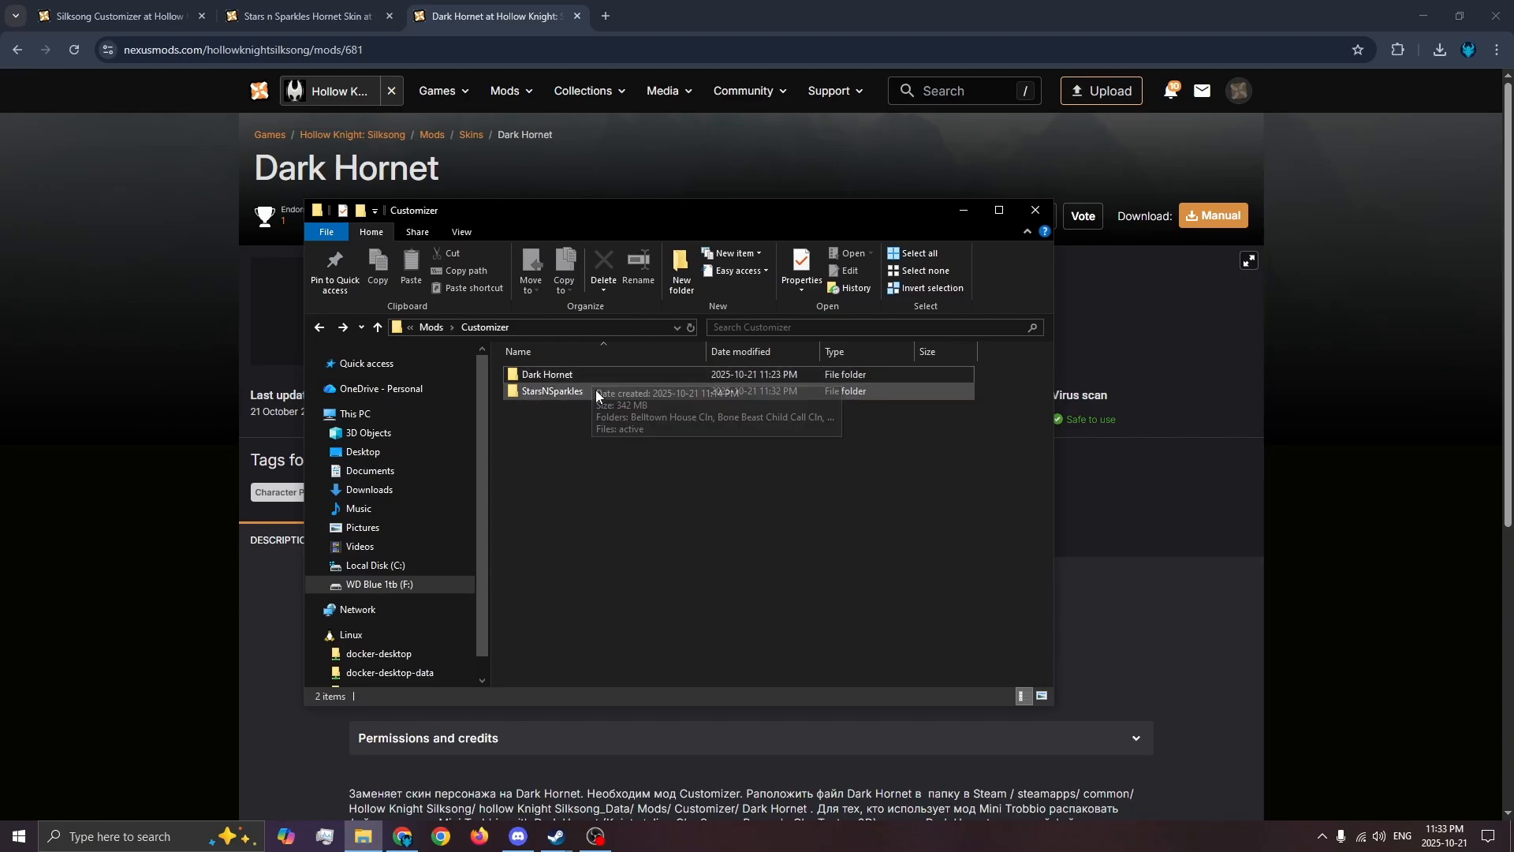
{"action": "double_click", "coordinate": [550, 391]}
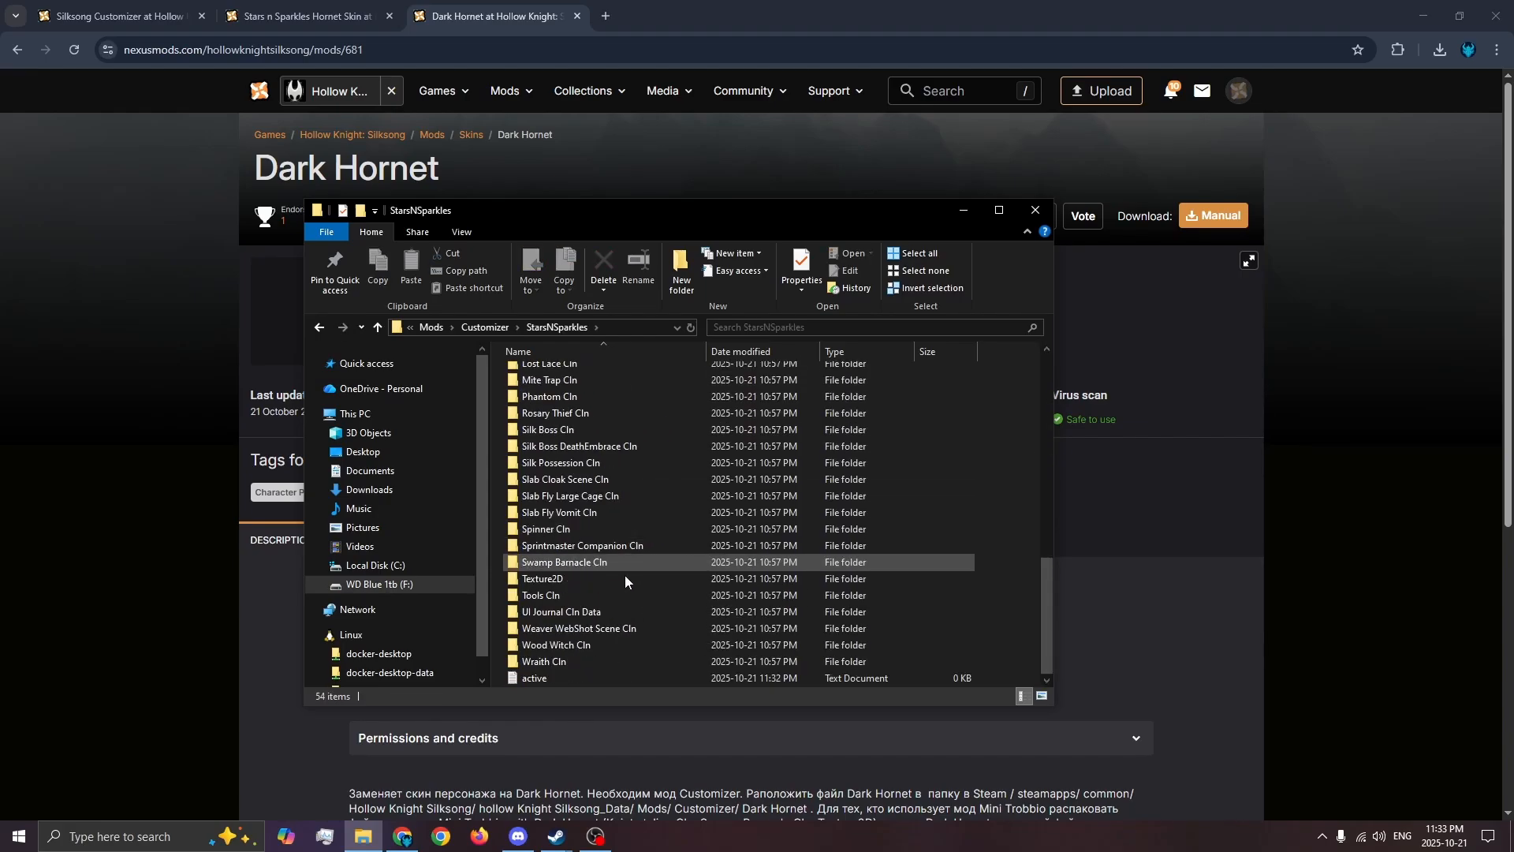
{"action": "mouse_move", "coordinate": [535, 677]}
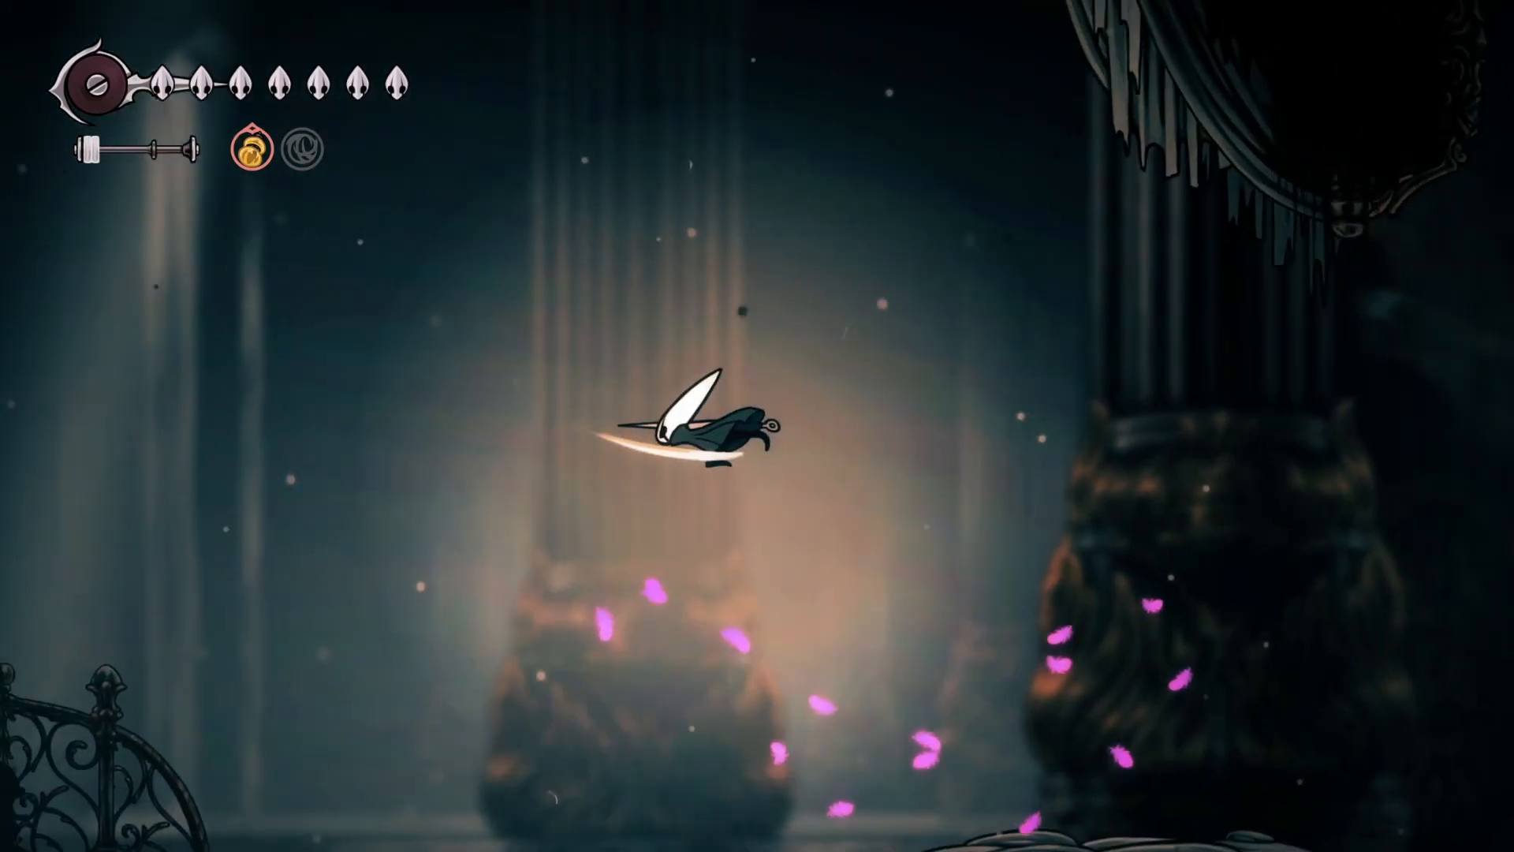
Move Hornet around in Silksong to preview the installed skin.
{"action": "key", "text": "Tab"}
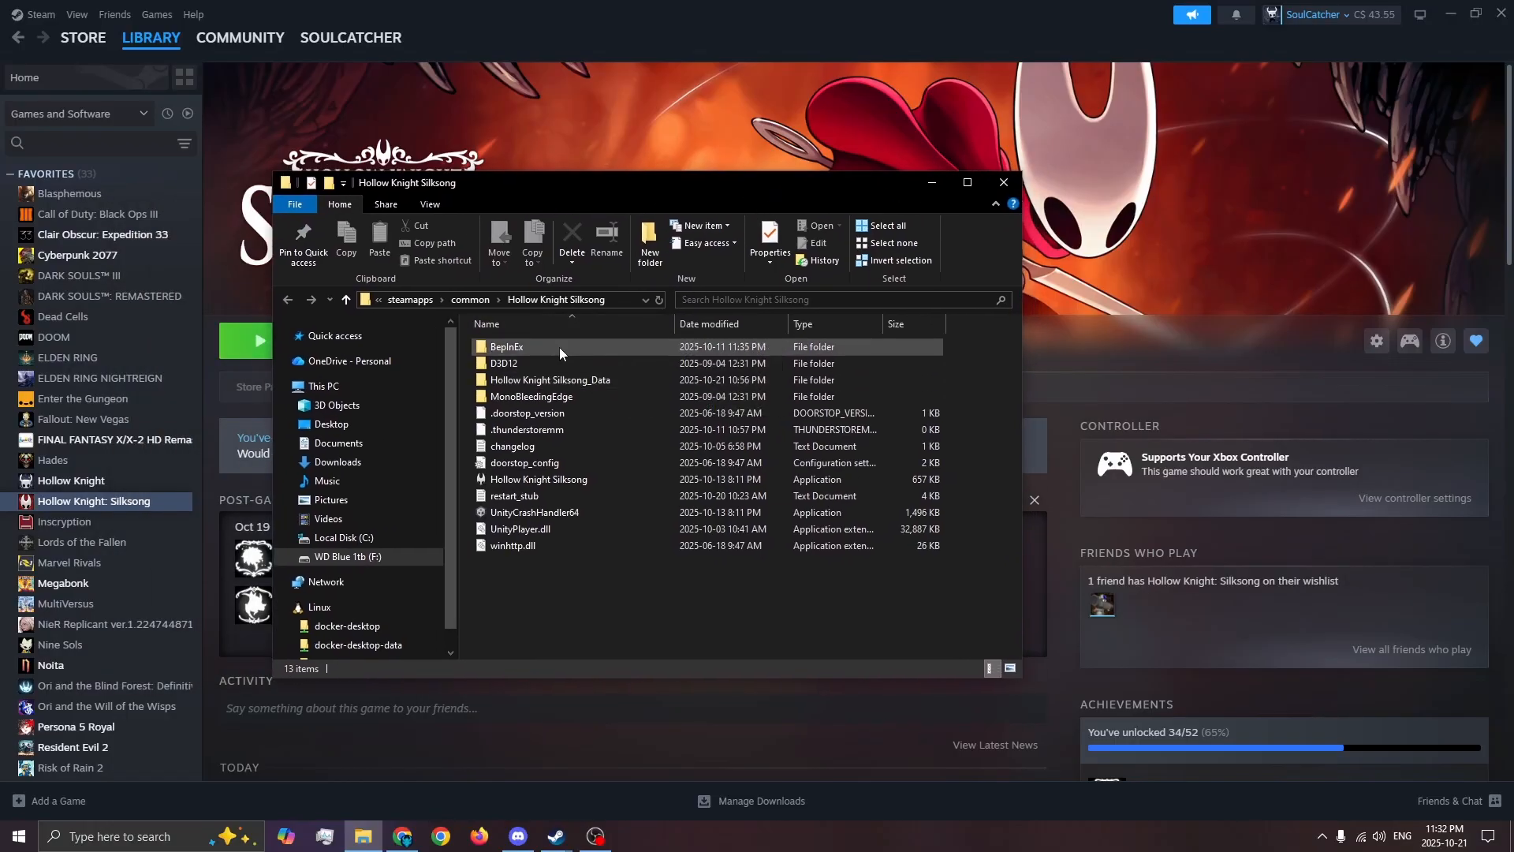
Rename BepInEx's CustomizerT2D.dll to CustomizerT2D.dll.disabled.
{"action": "double_click", "coordinate": [506, 346]}
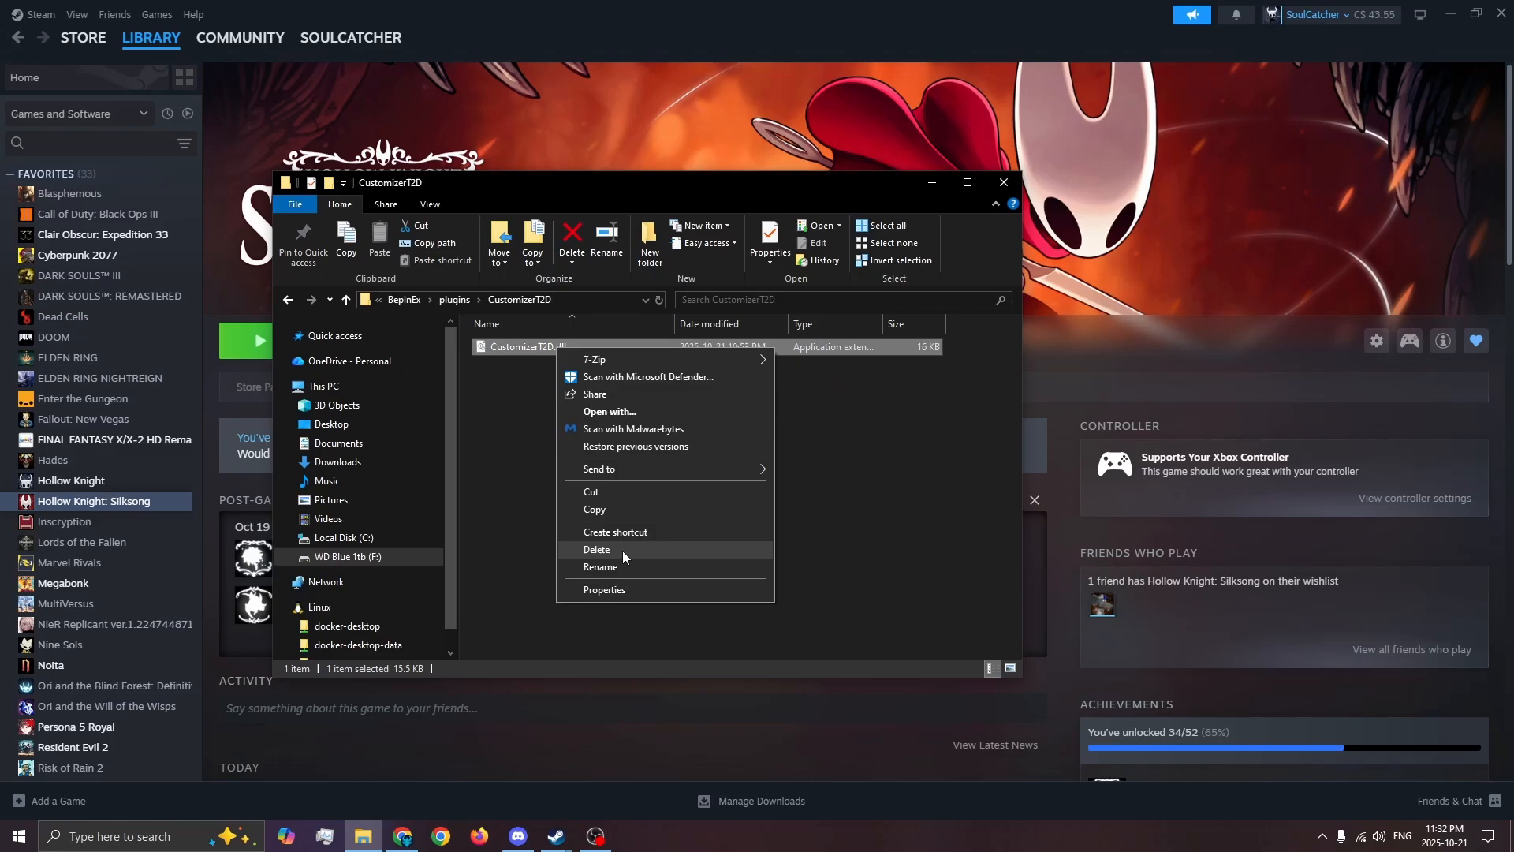
{"action": "left_click", "coordinate": [599, 566]}
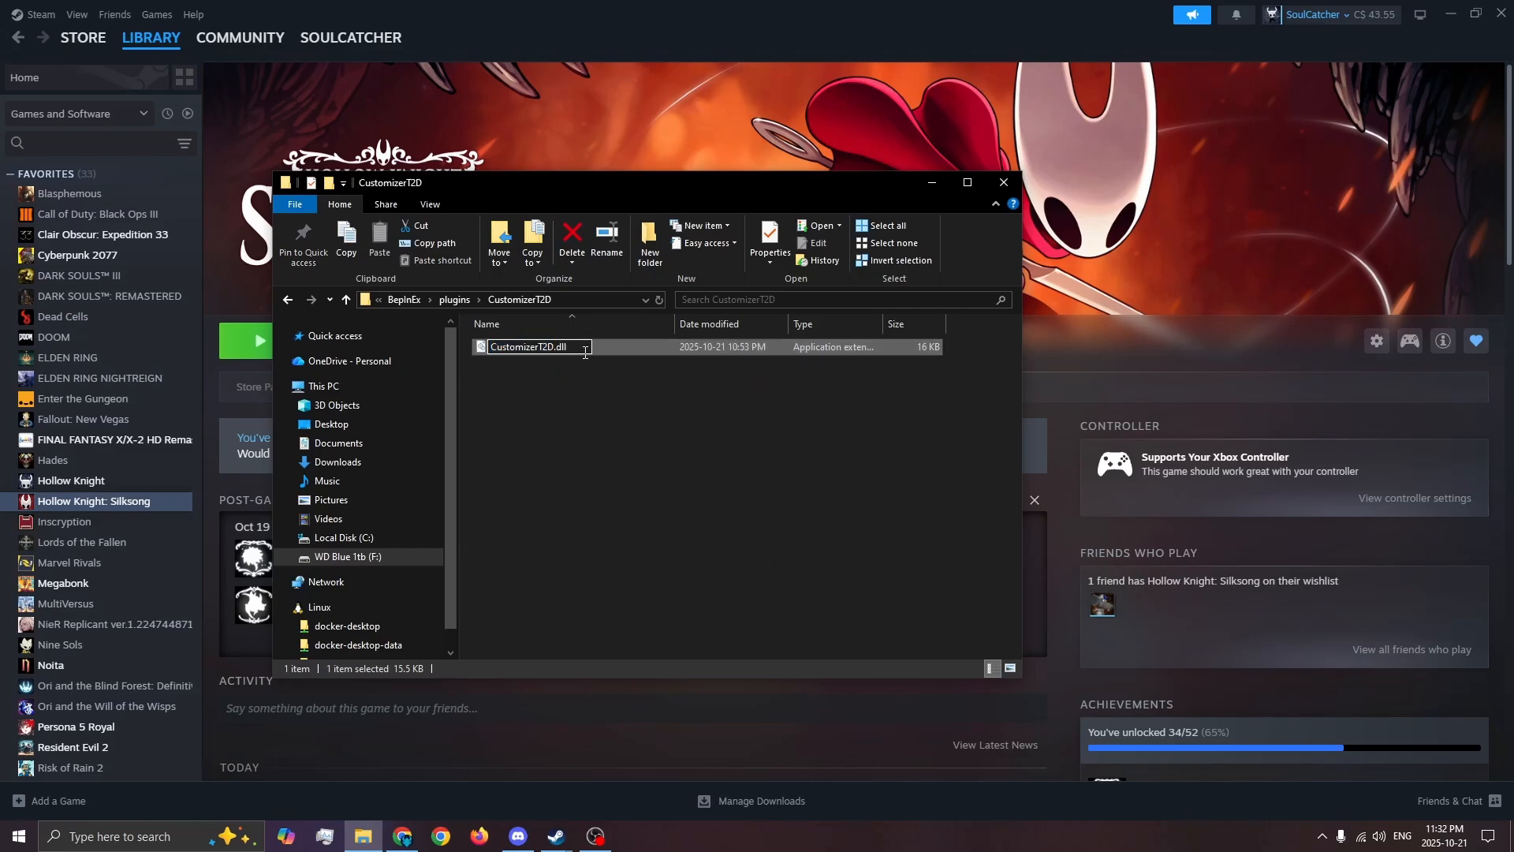
{"action": "type", "text": ".disabled"}
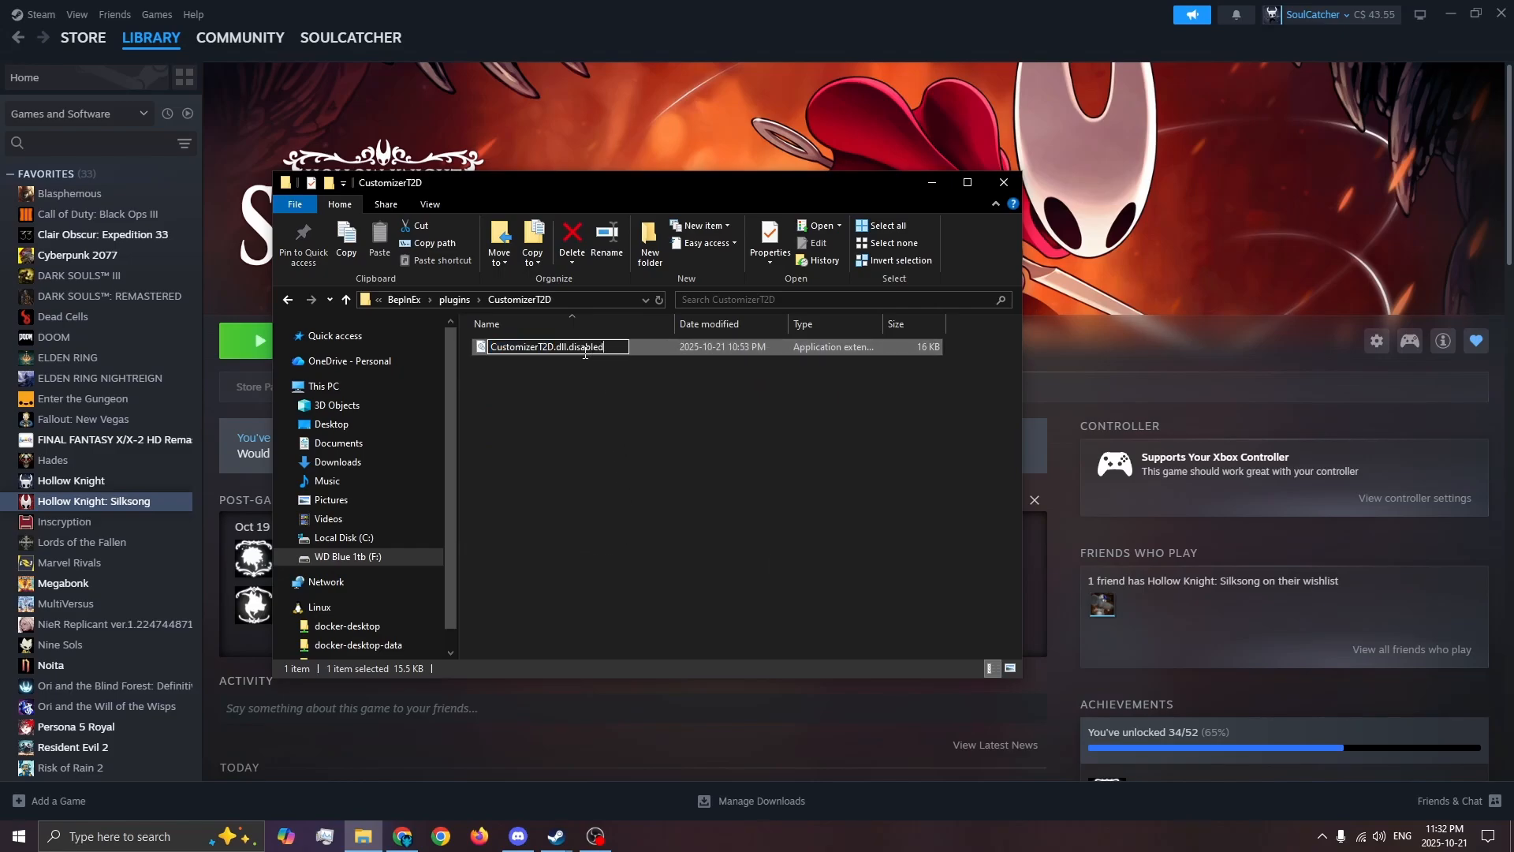
{"action": "key", "text": "enter"}
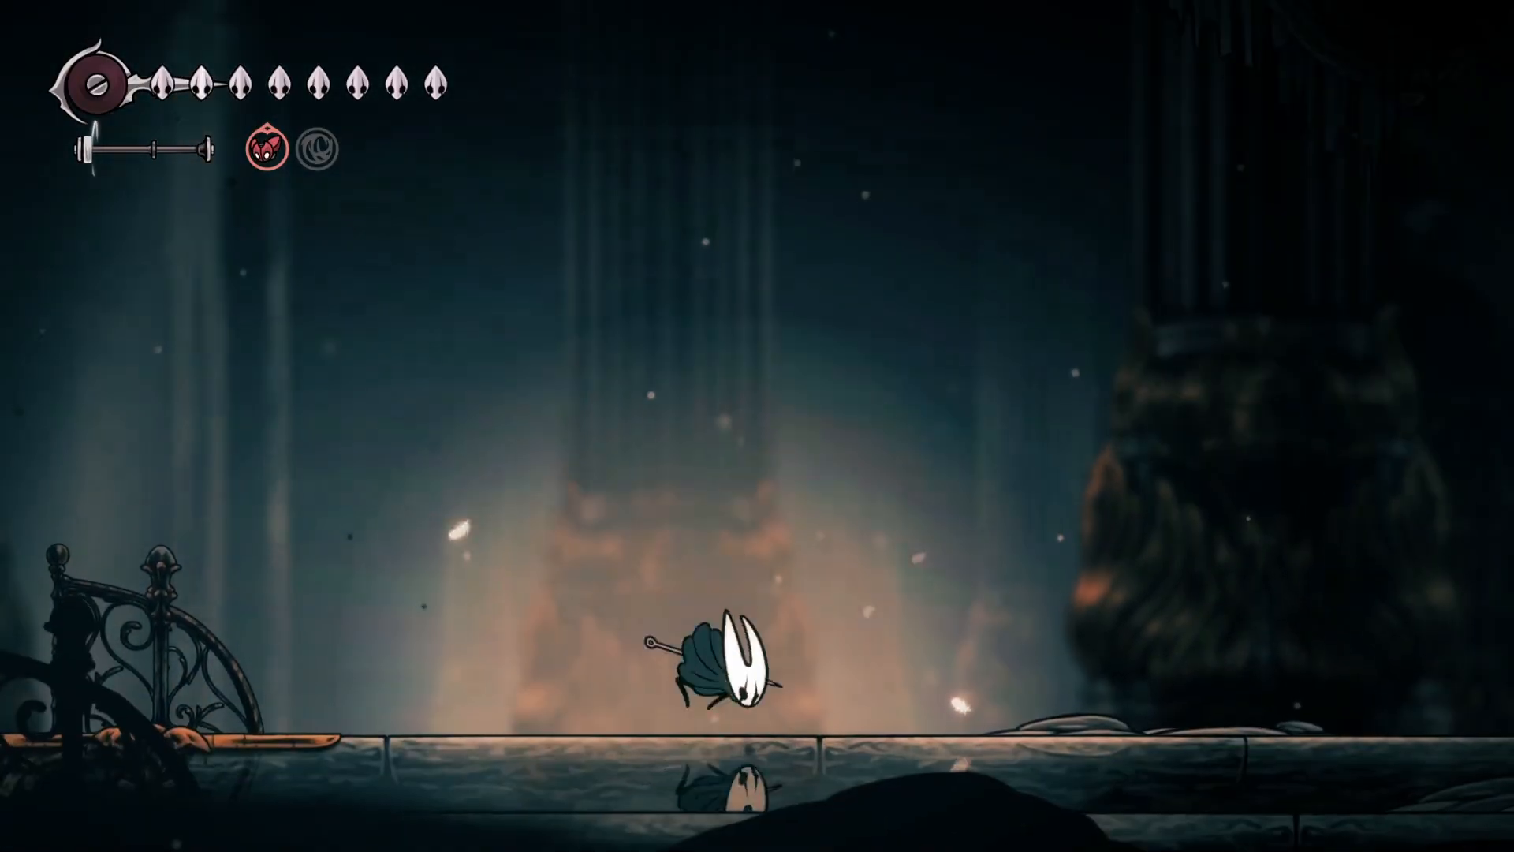
Check Hornet in-game via the inventory, then close it.
{"action": "key", "text": "tab"}
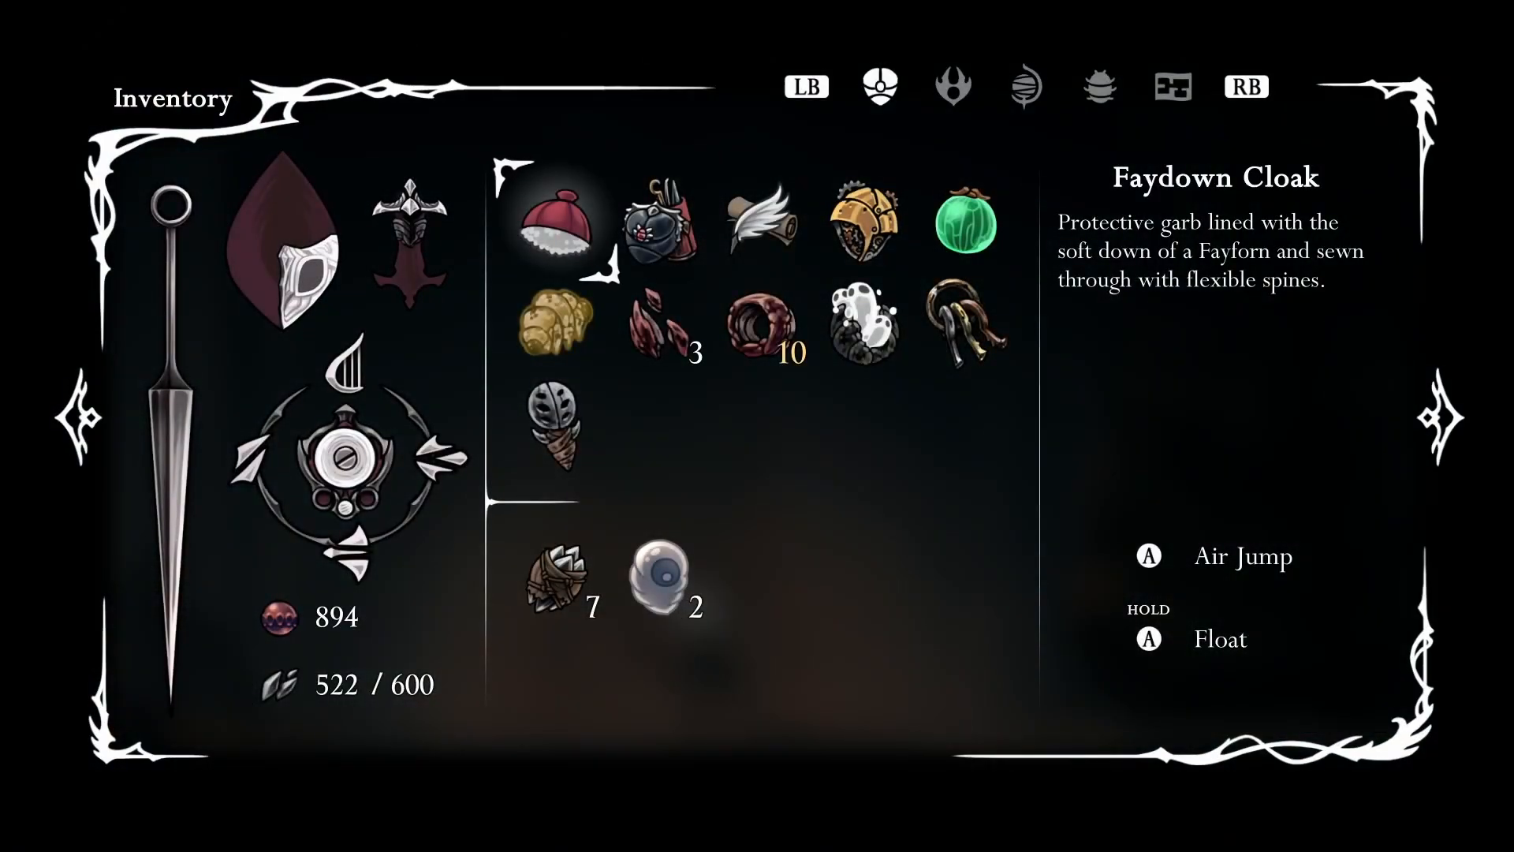
{"action": "key", "text": "Escape"}
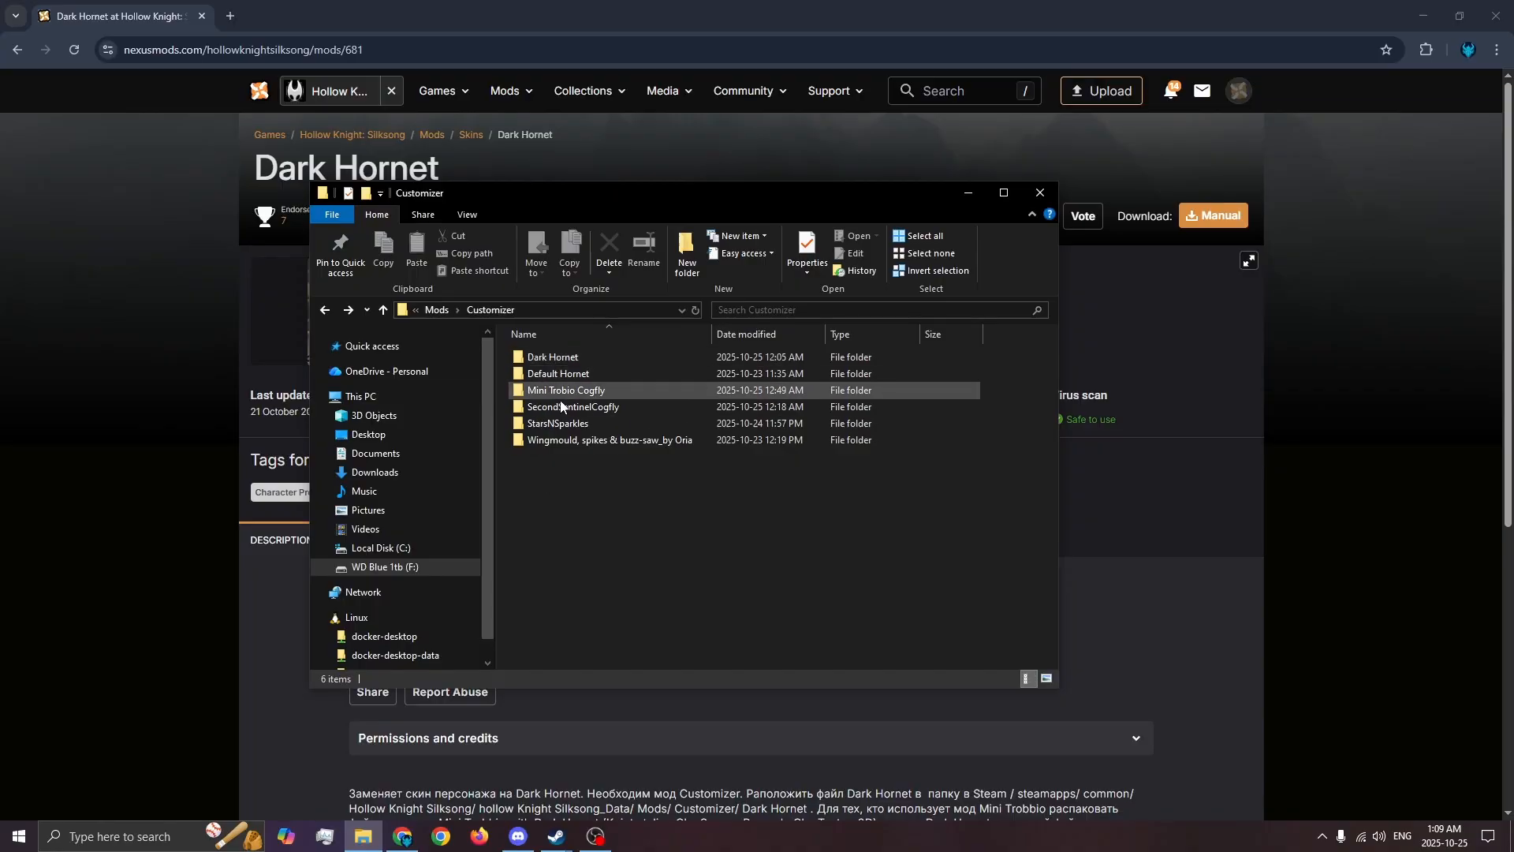
Rename the Dark Hornet folder to z-Dark Hornet so it lists last, then view the crest menu in game.
{"action": "left_click", "coordinate": [552, 356]}
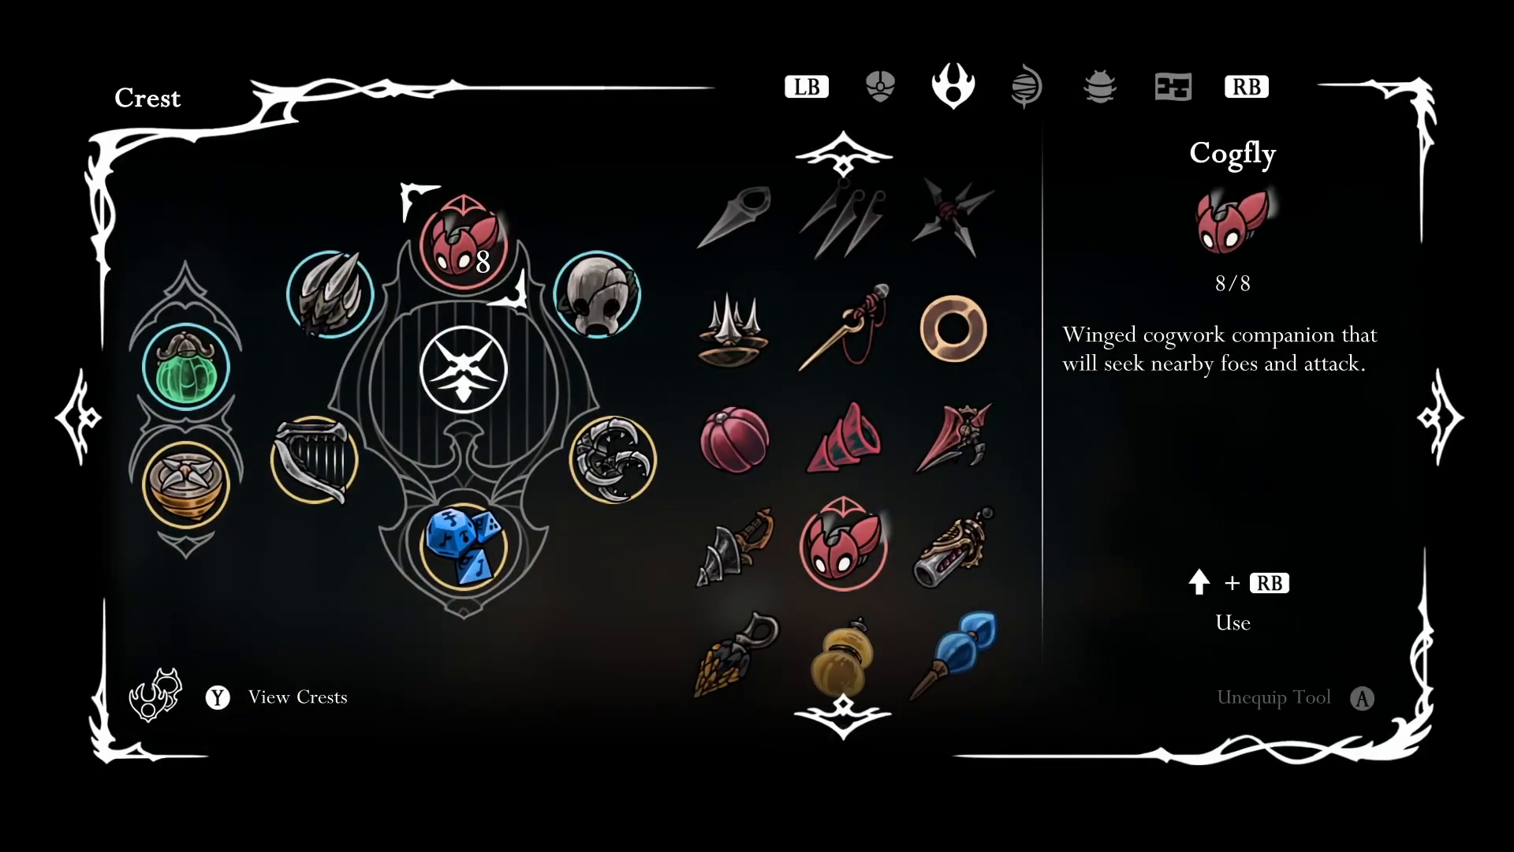
{"action": "key", "text": "Escape"}
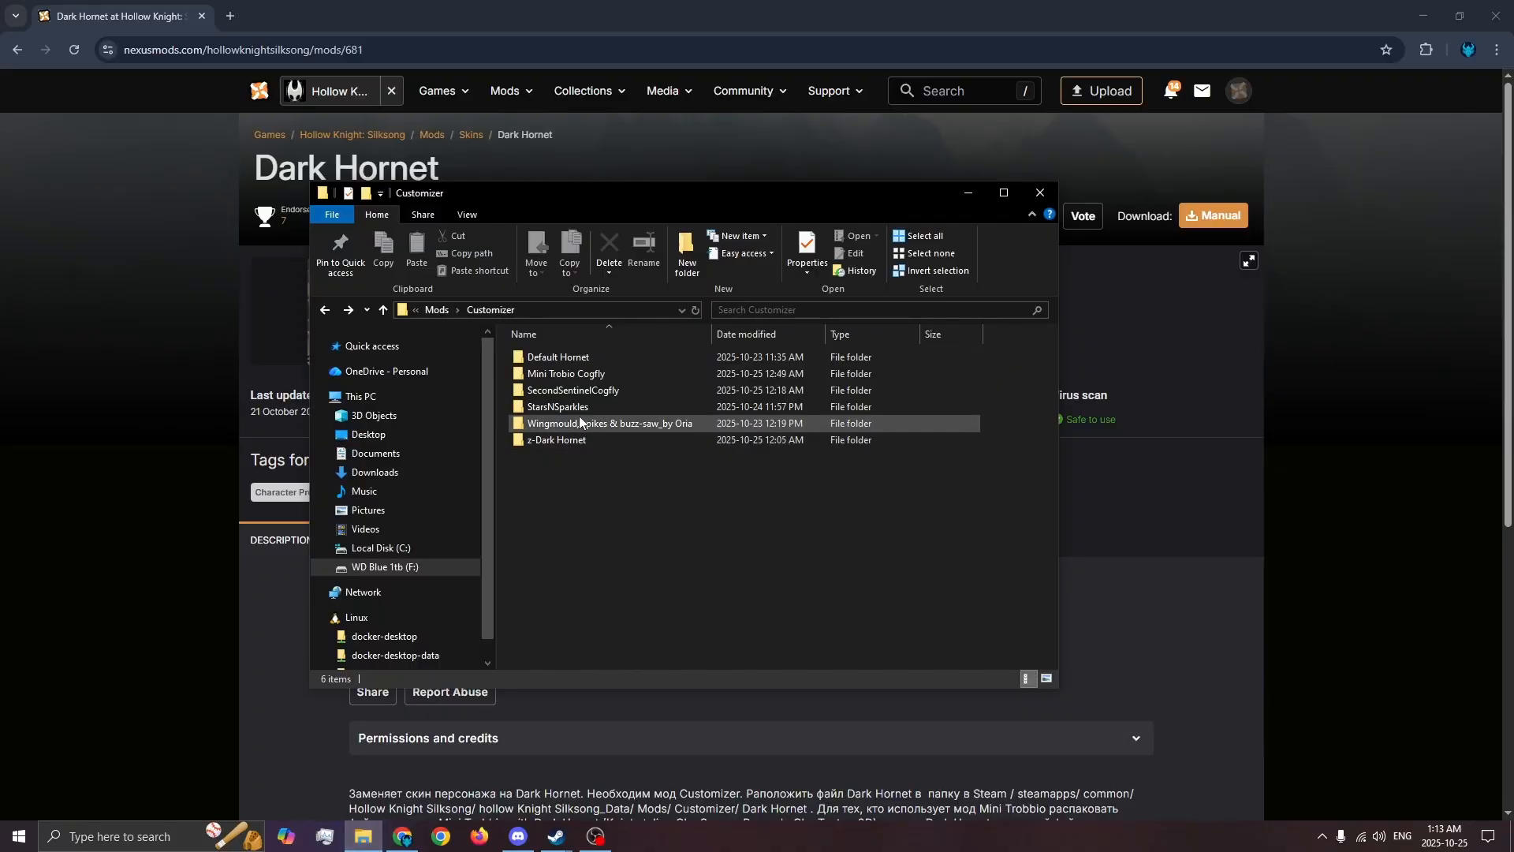
Enter StarsNSparkles > Texture2D > double_jump, showing down_particle and jump_double_glow images.
{"action": "double_click", "coordinate": [559, 405]}
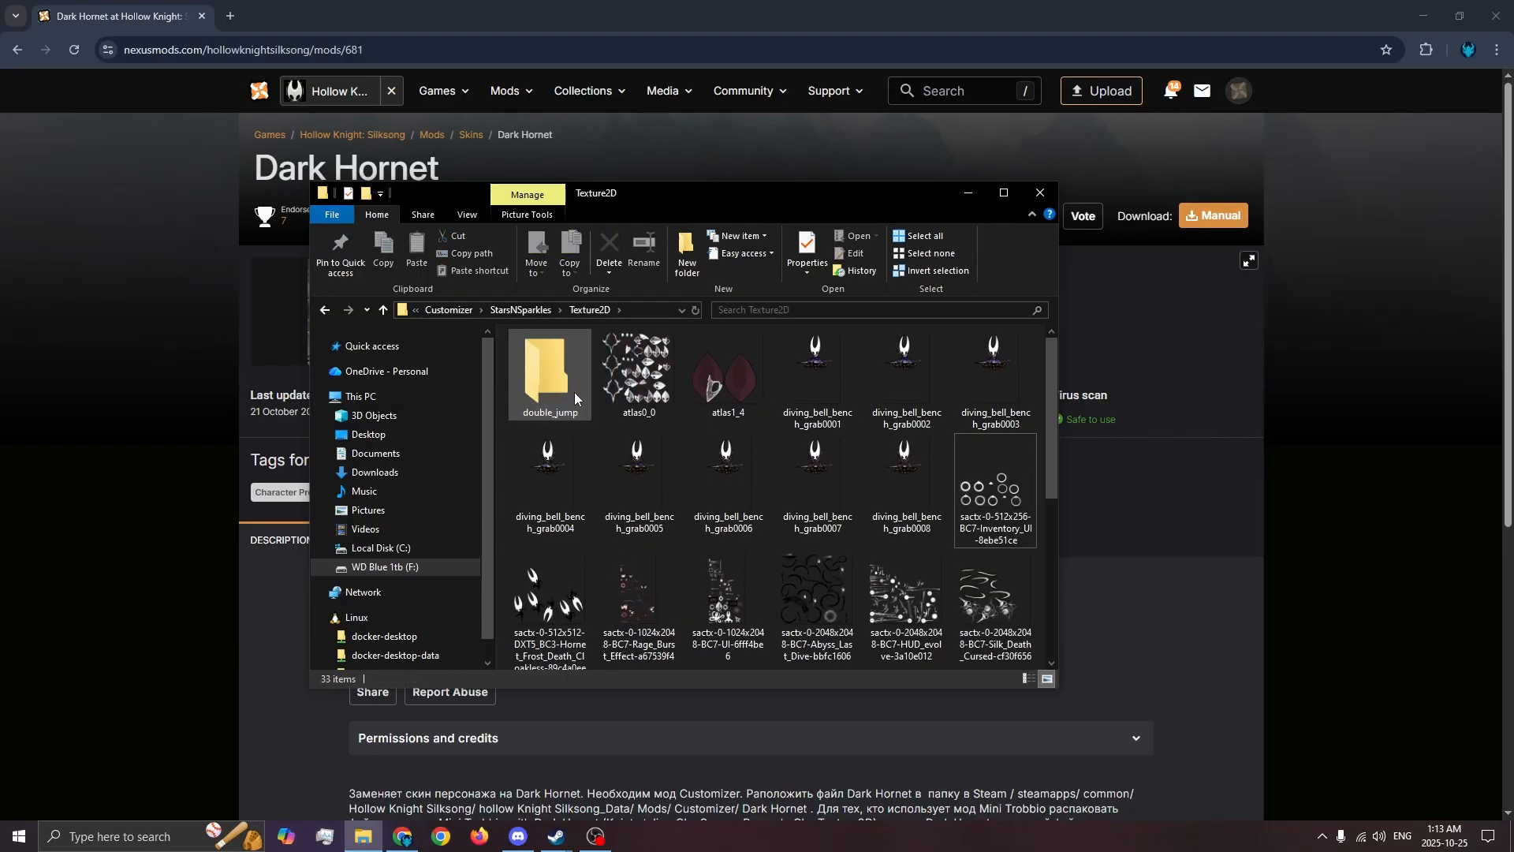
{"action": "double_click", "coordinate": [547, 367]}
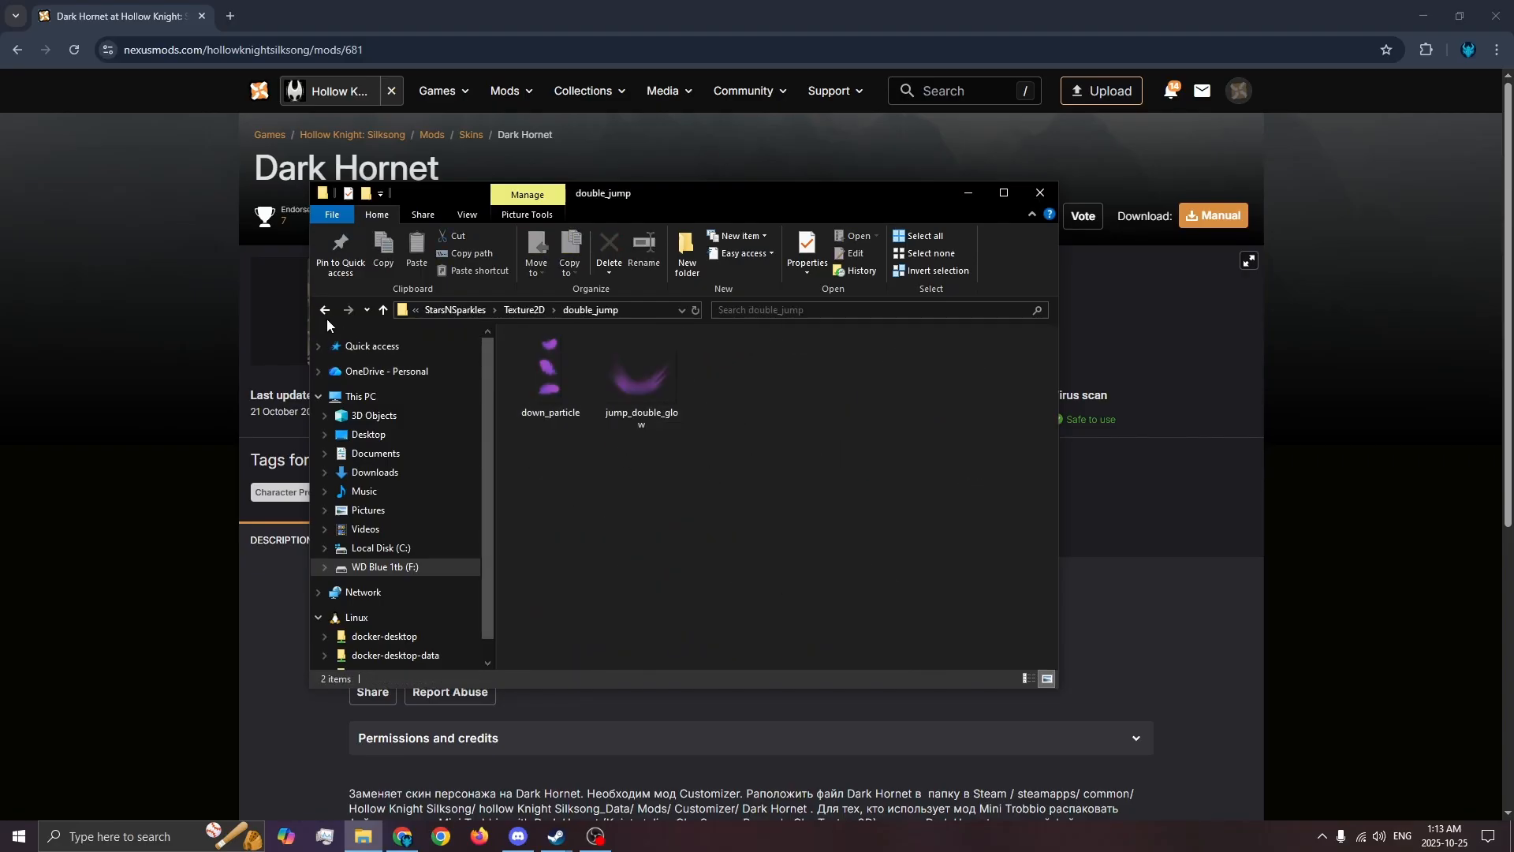